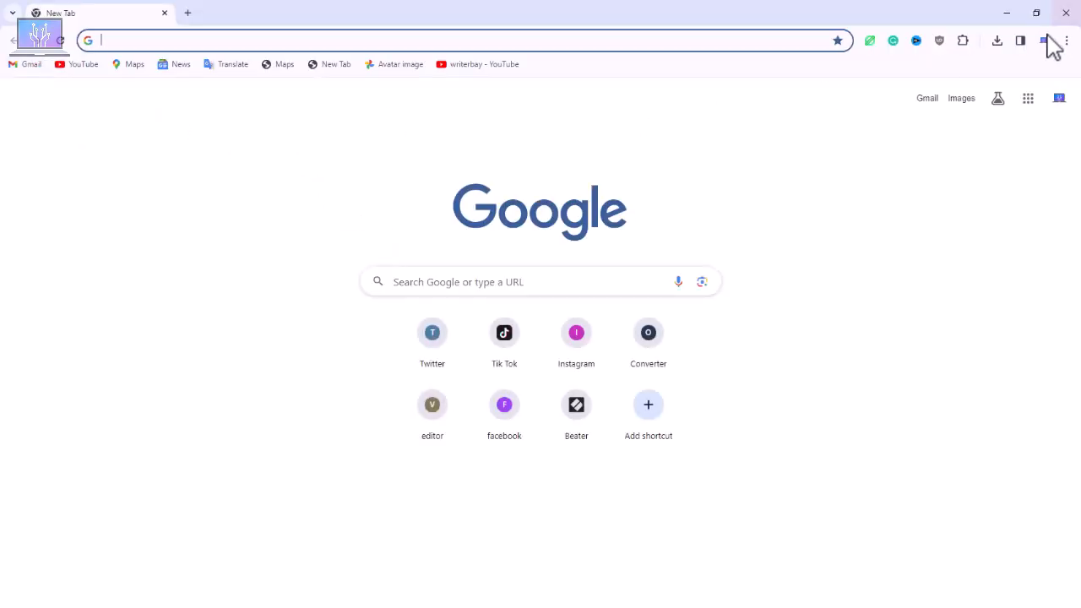
Browse as a guest and search Google for 'Free window 10 cursor'
click(1050, 41)
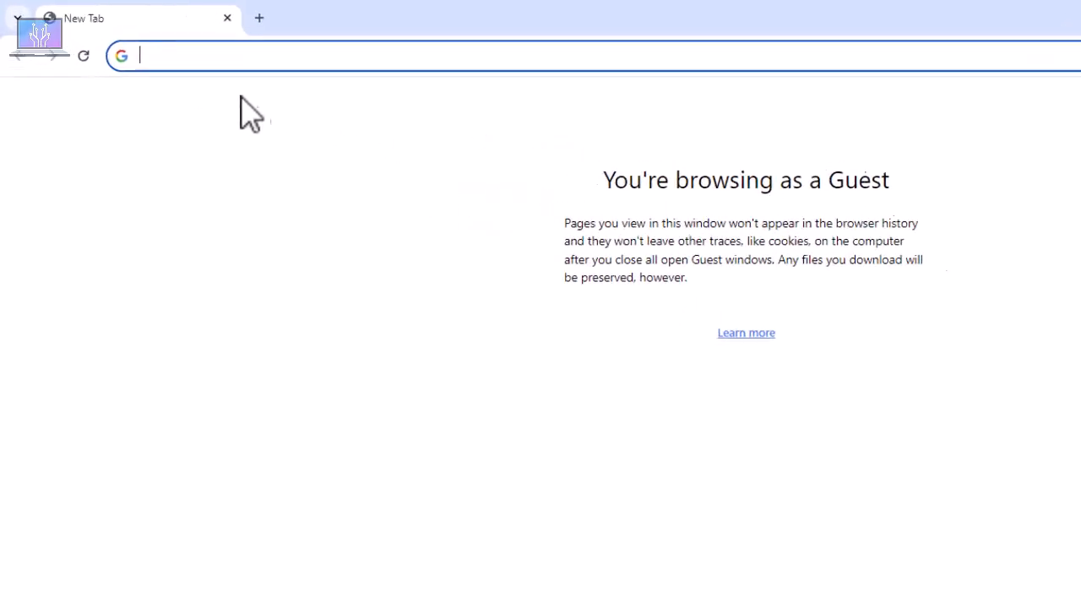
text(Free)
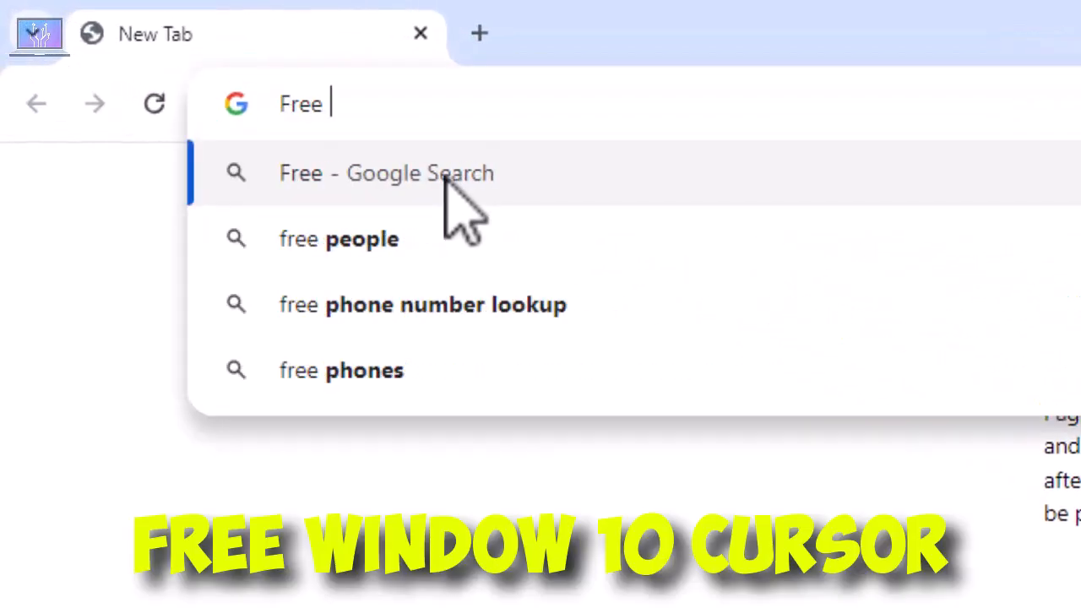
text(window 1)
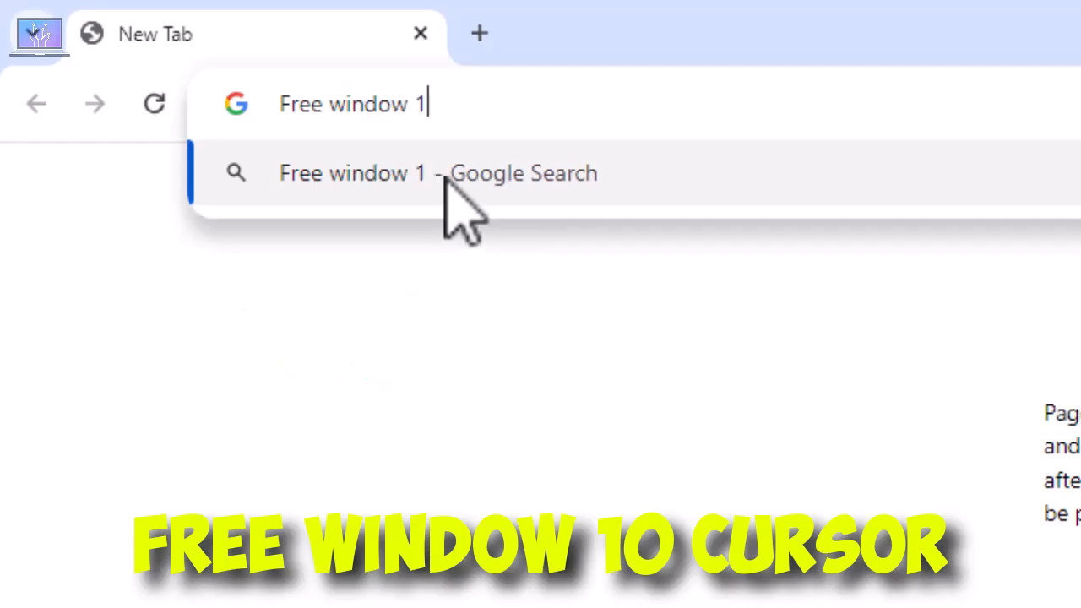
text(0 cursor)
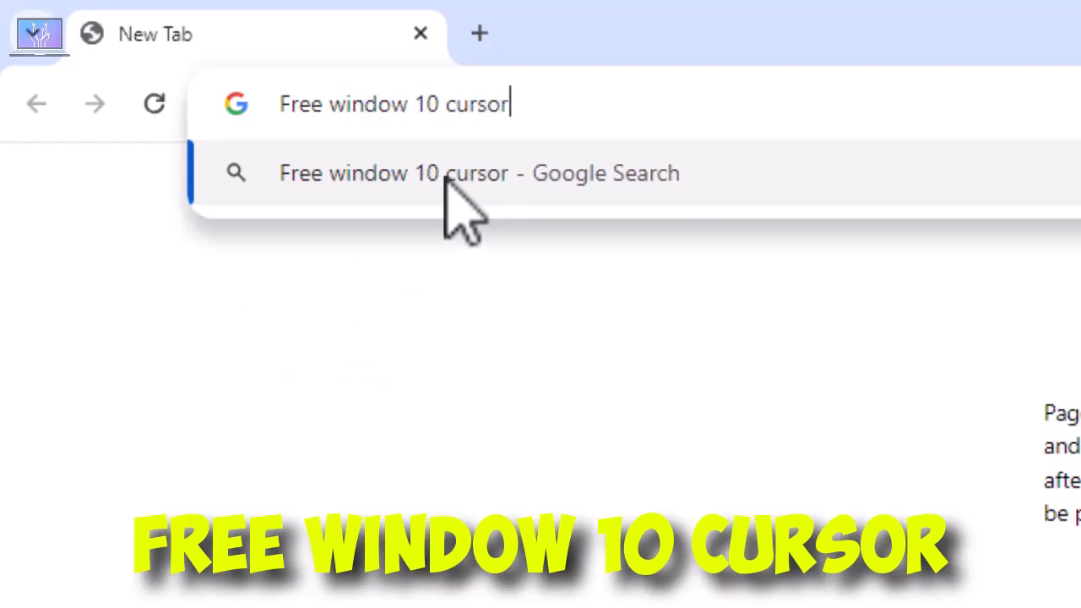
click(478, 172)
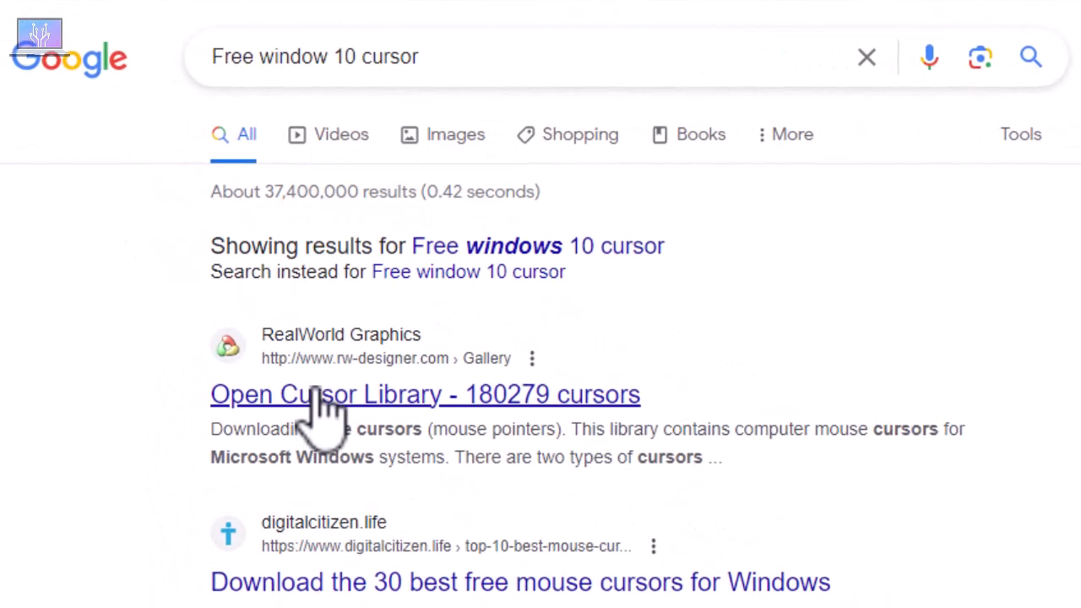
mouse_move(397, 388)
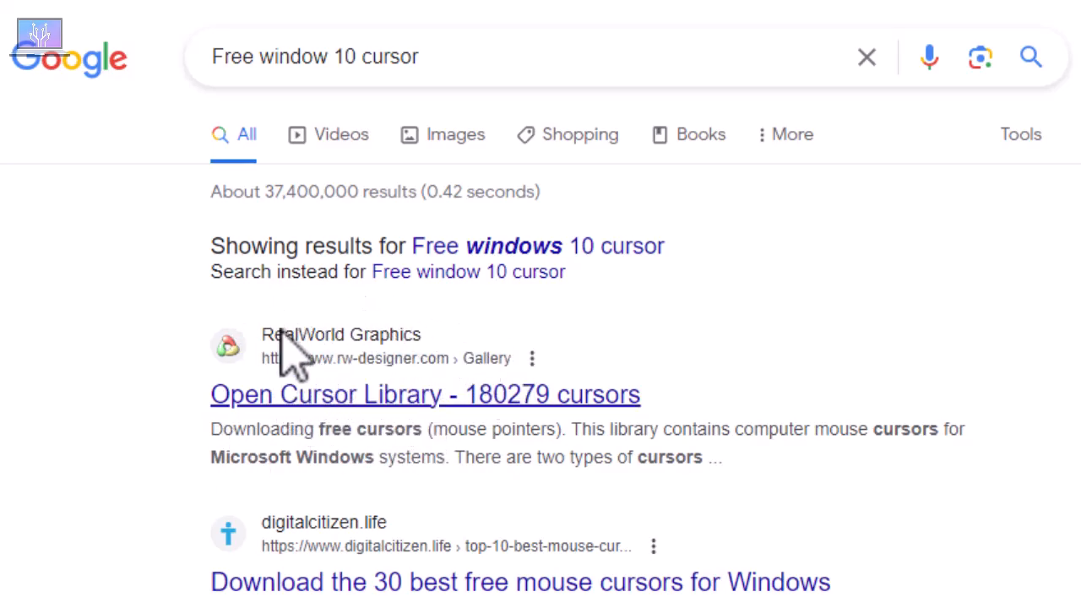
Open the Open Cursor Library result on rw-designer.com and skim its latest cursor sets
click(426, 395)
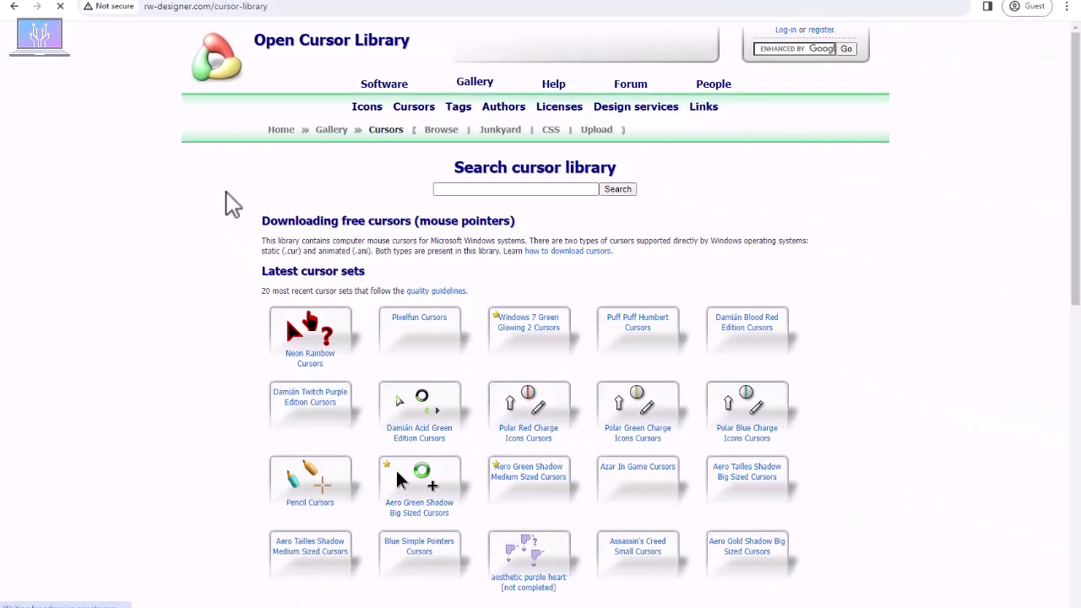
scroll(down, 3)
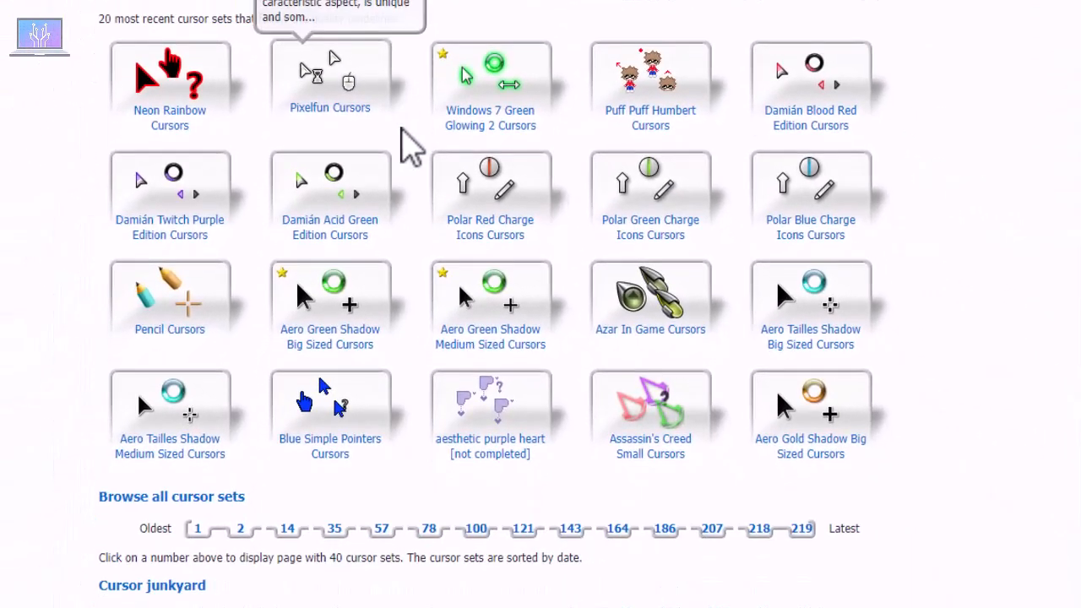
mouse_move(317, 131)
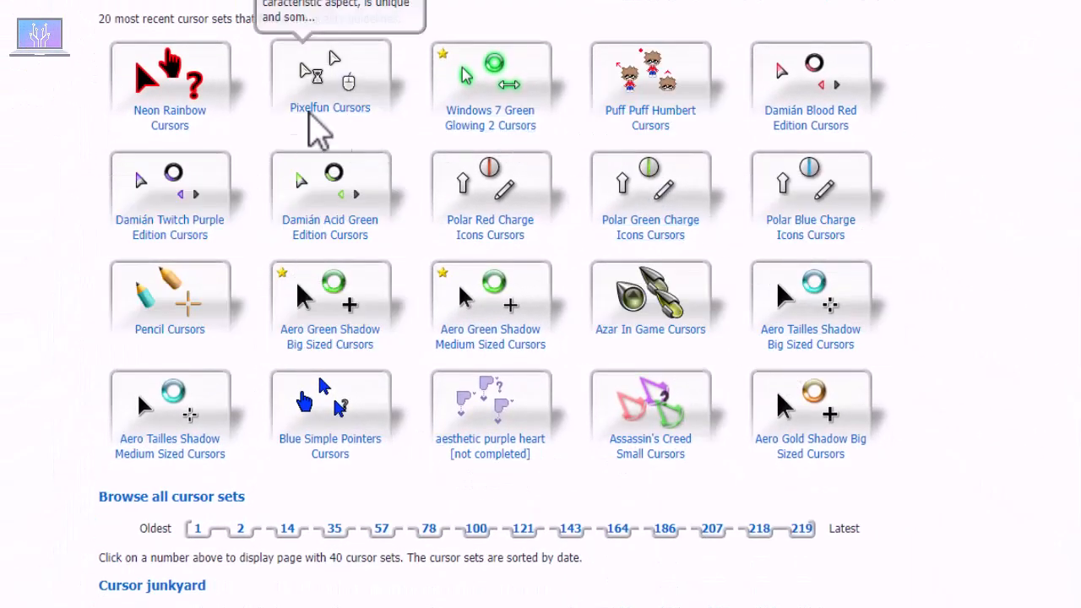
mouse_move(464, 76)
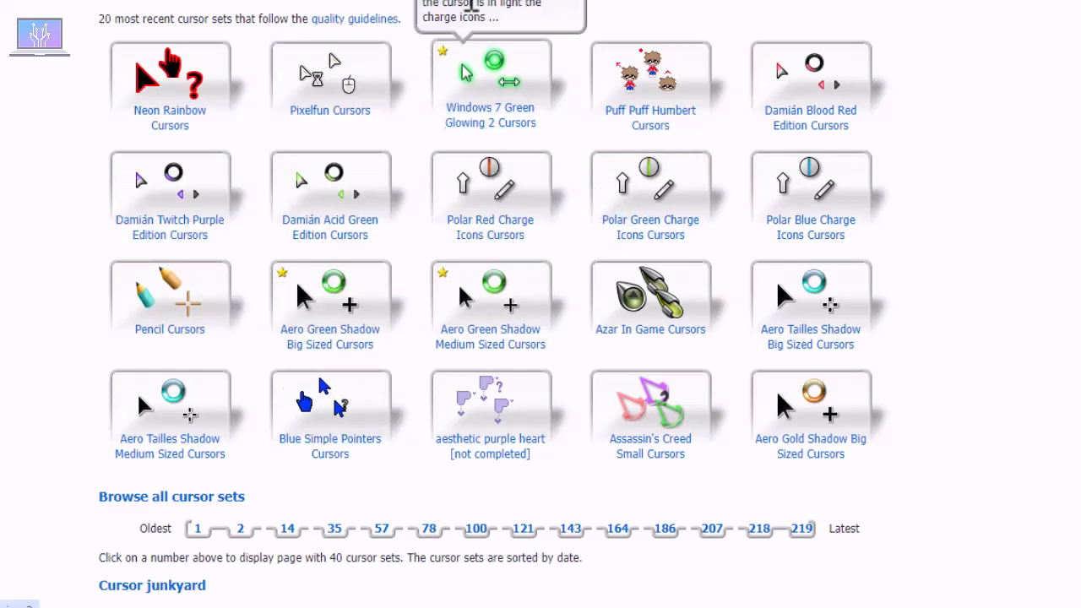
scroll(up, 3)
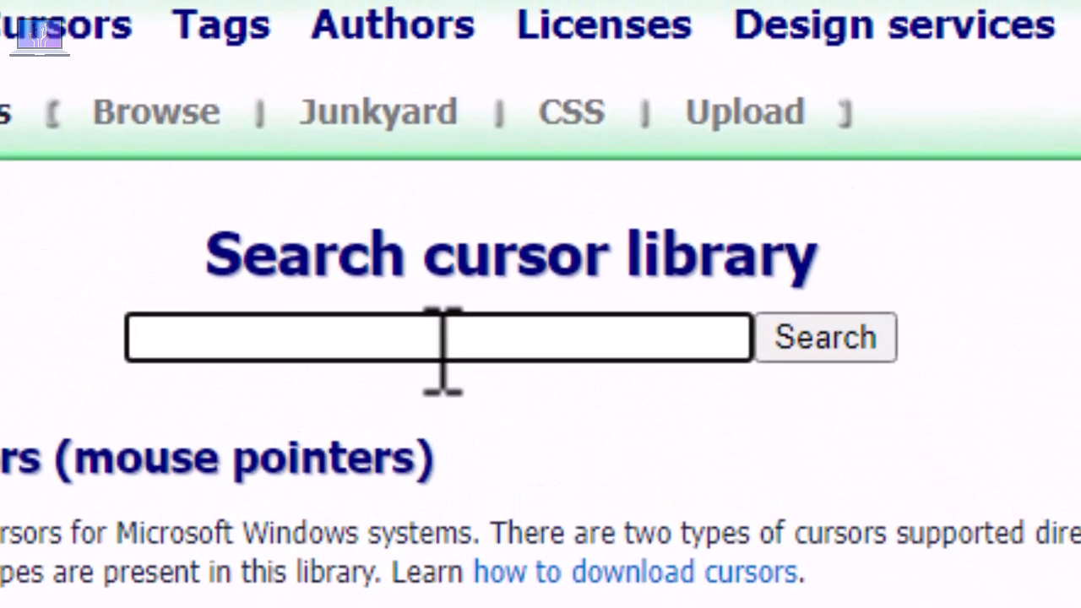
Search the cursor library for 'Cool Nuke Cursor'
text(Coo)
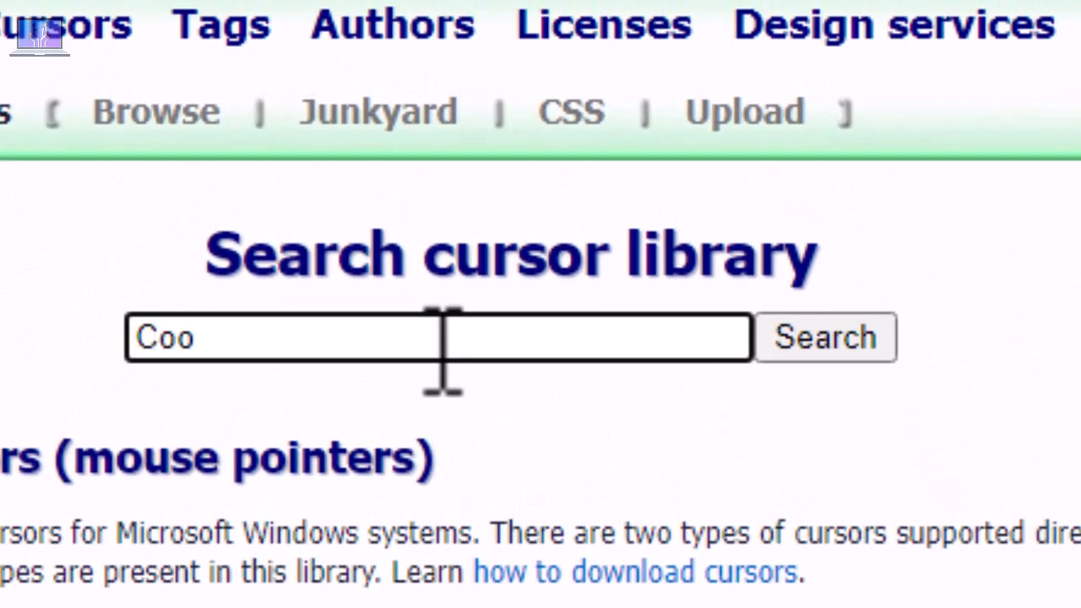
text(l Nuke)
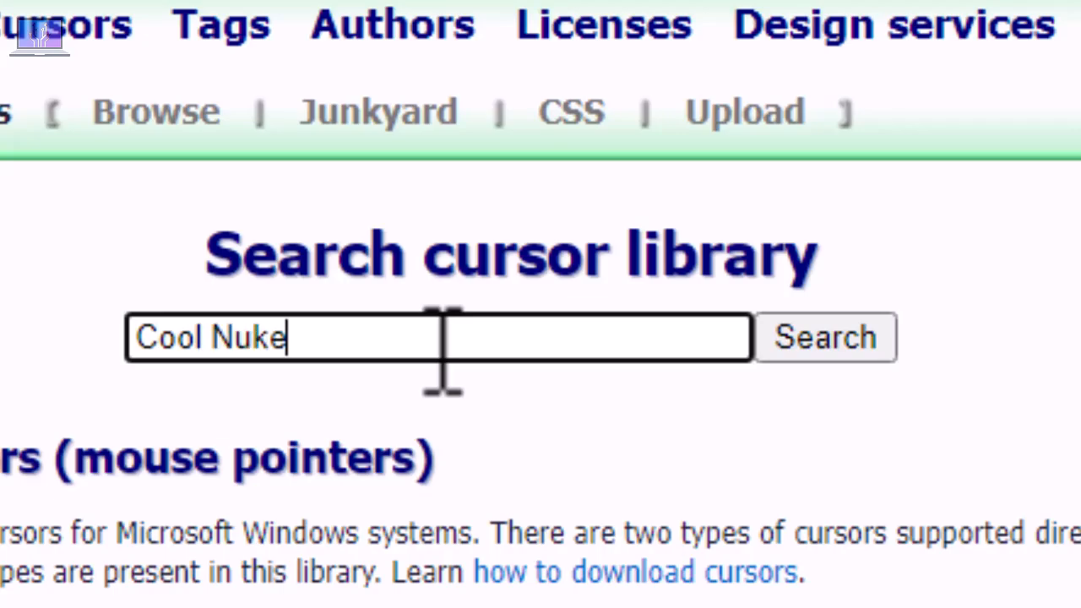
text(Cursor)
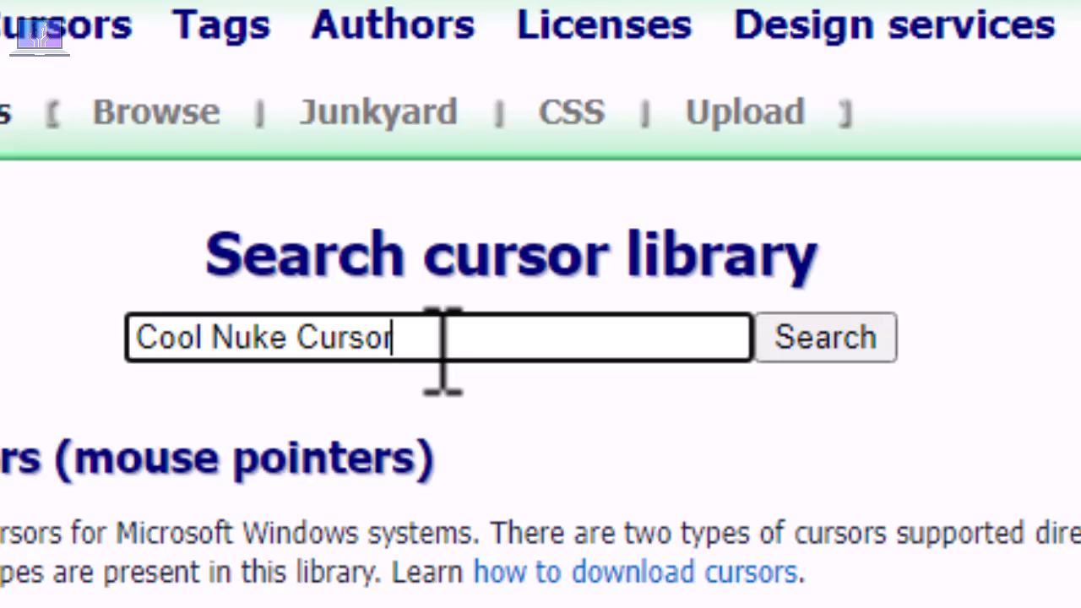
click(824, 338)
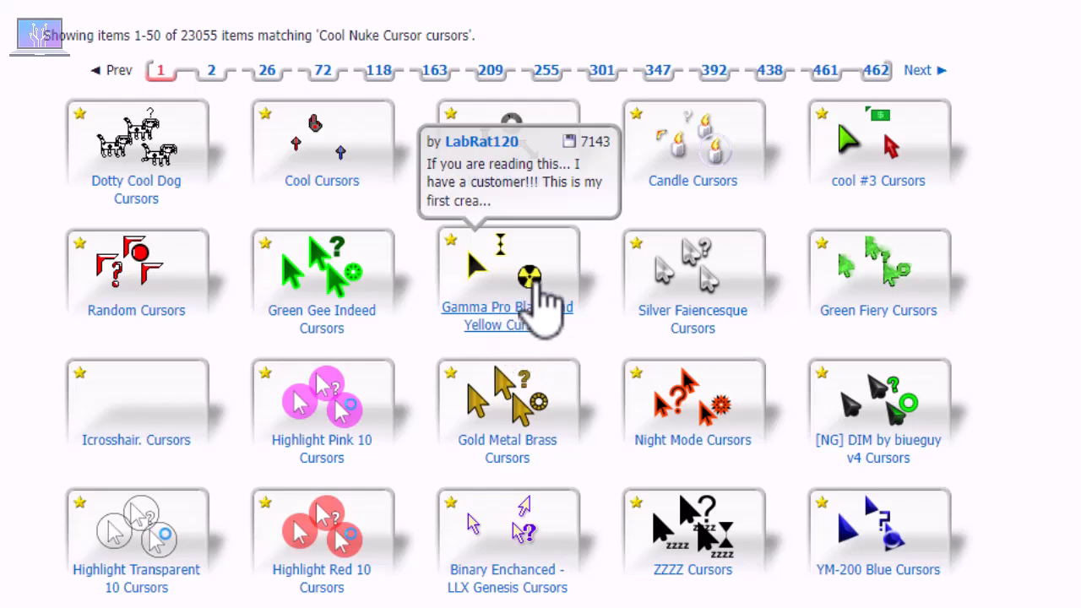
Browse through the result pages and open the Gamma Pro Black And Yellow Cursors set
scroll(down, 3)
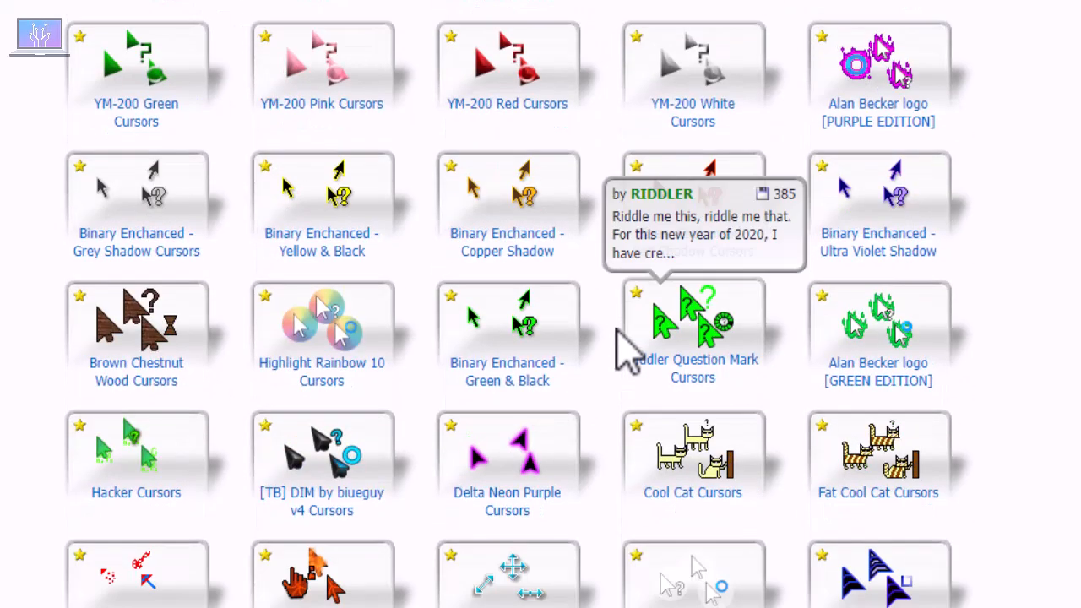
scroll(down, 3)
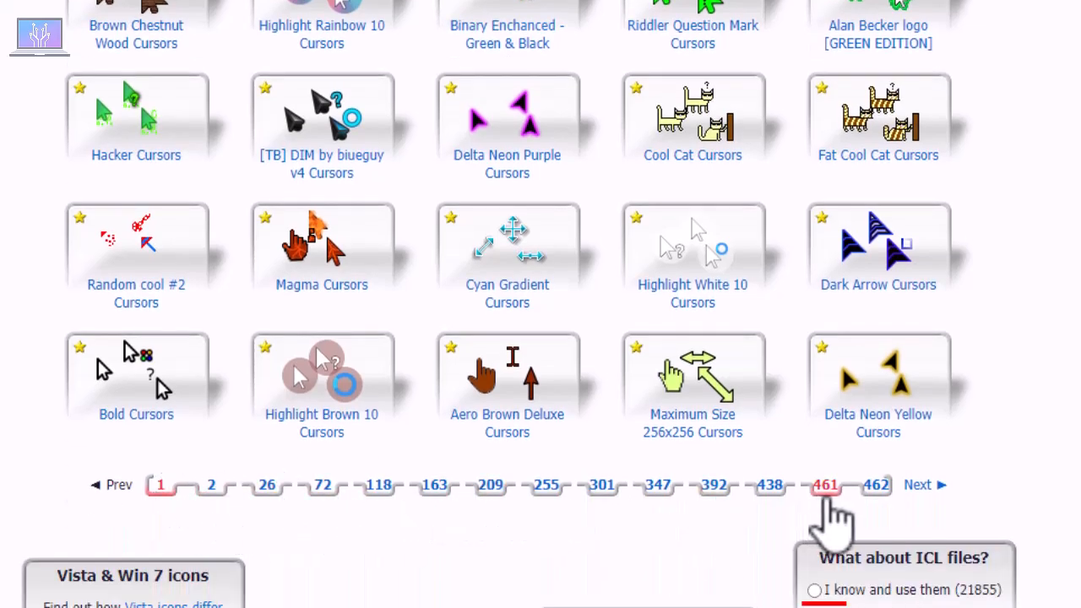
mouse_move(891, 503)
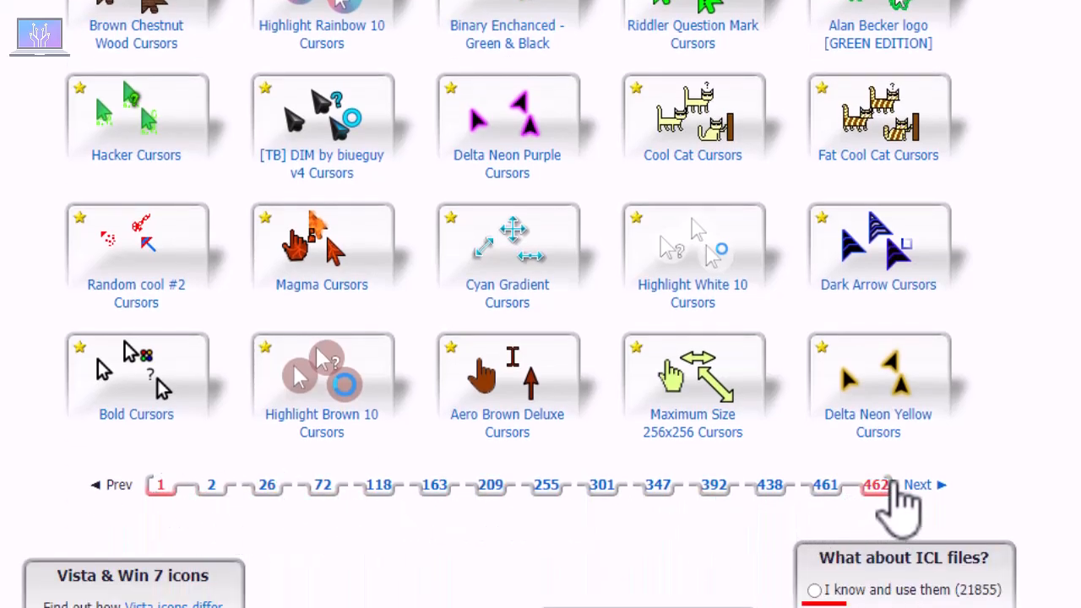
click(876, 483)
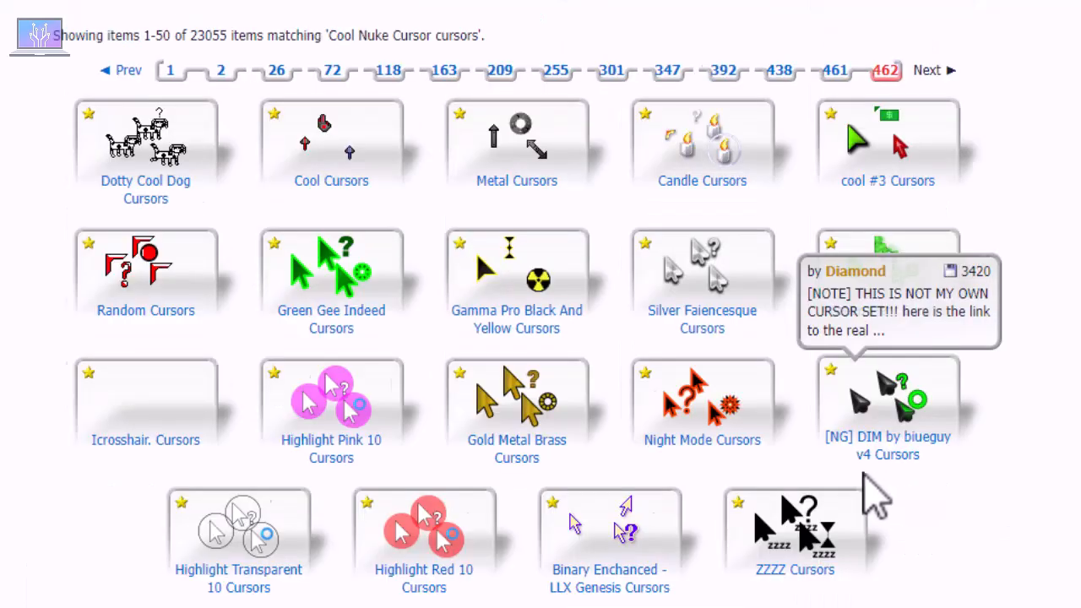
scroll(down, 3)
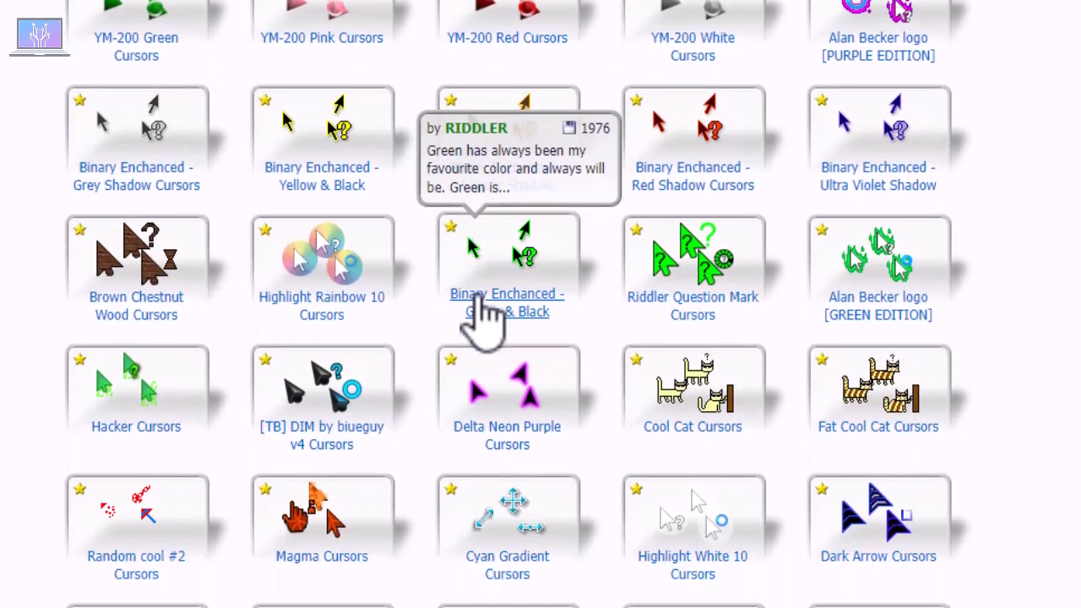
scroll(down, 3)
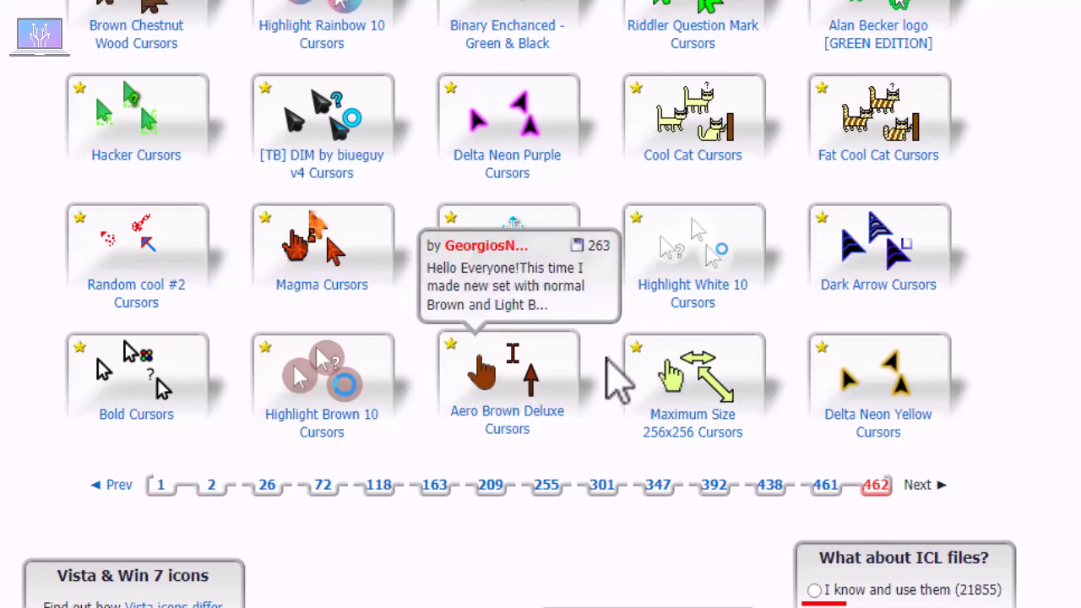
click(160, 483)
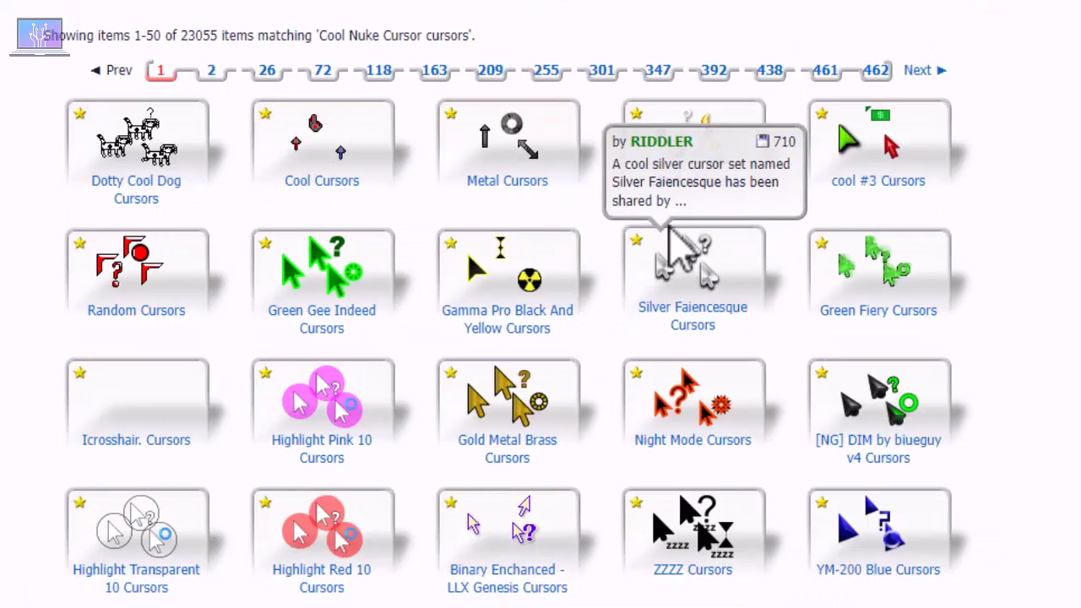
scroll(down, 3)
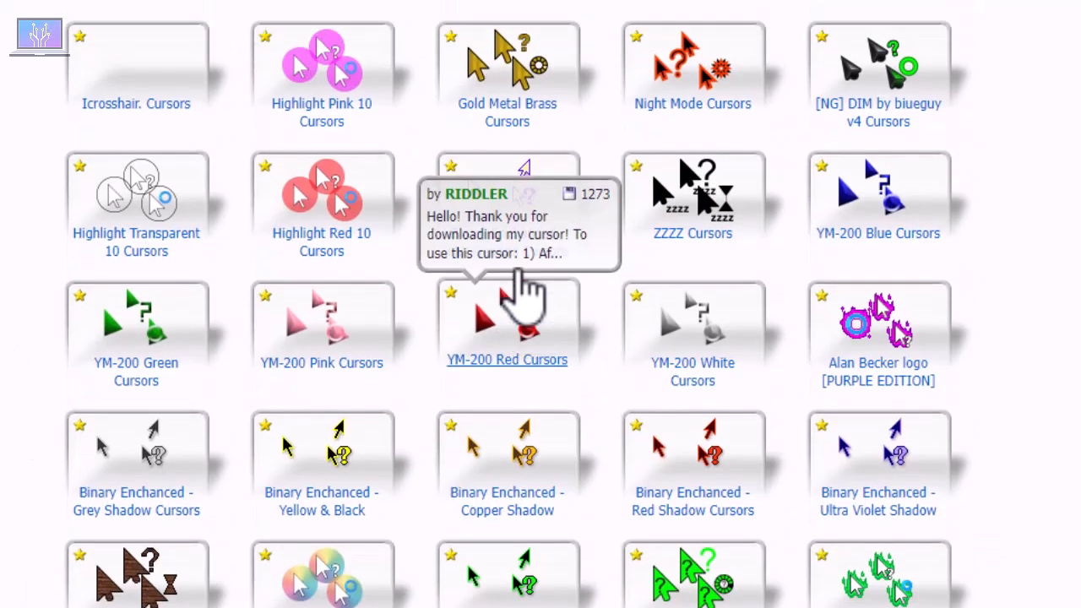
scroll(up, 3)
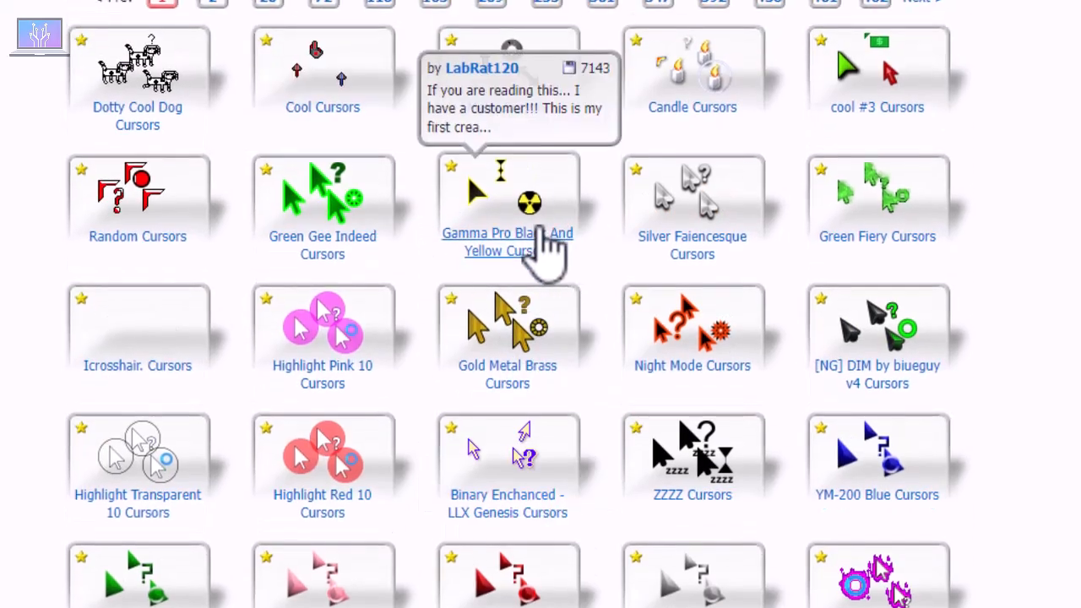
click(507, 241)
text(C)
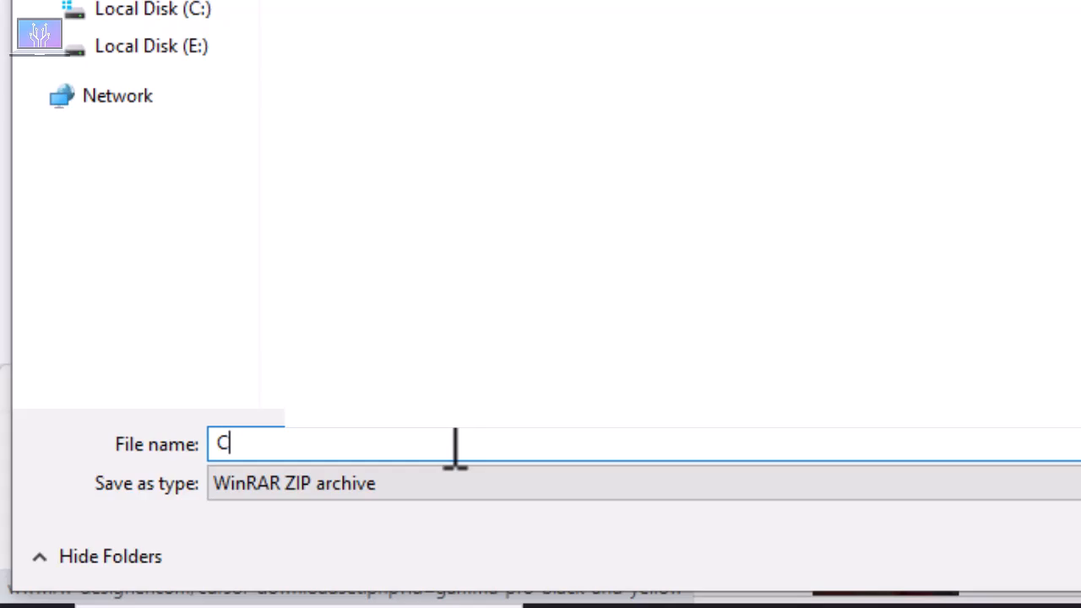
Save the download as Cursor Png.zip and keep it despite Chrome's insecure-download block
text(ursor Png)
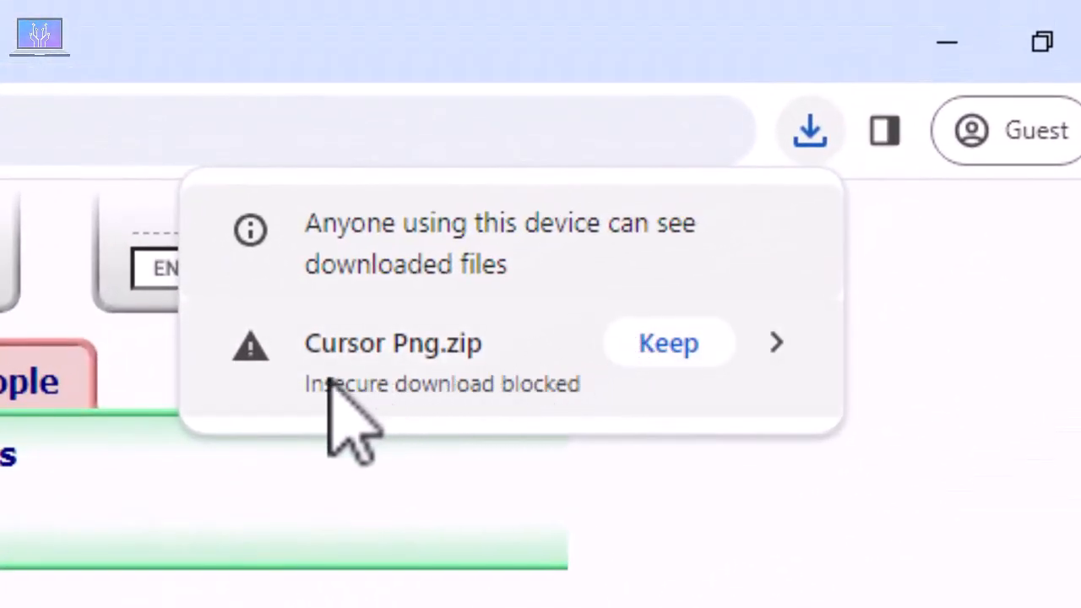
click(667, 342)
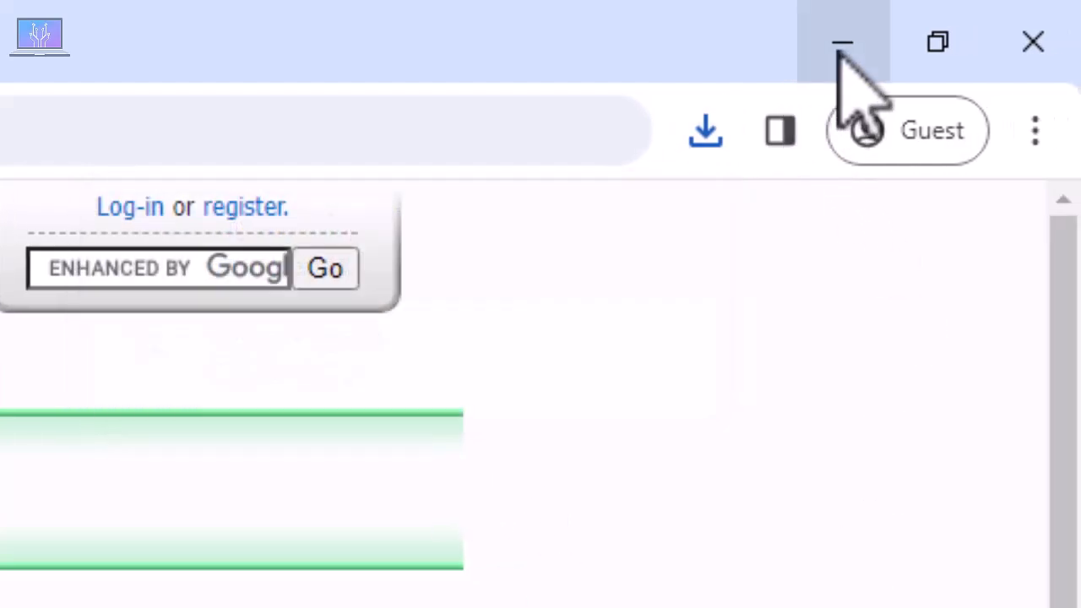
Minimize Chrome and check the Cursor Png archive's actions on the desktop
click(841, 41)
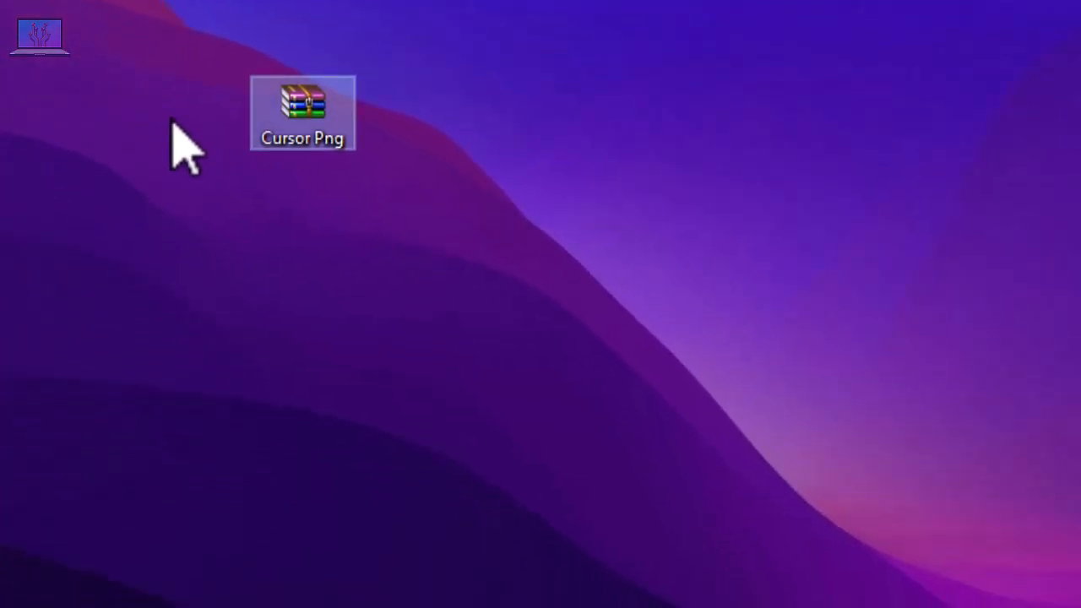
right_click(300, 112)
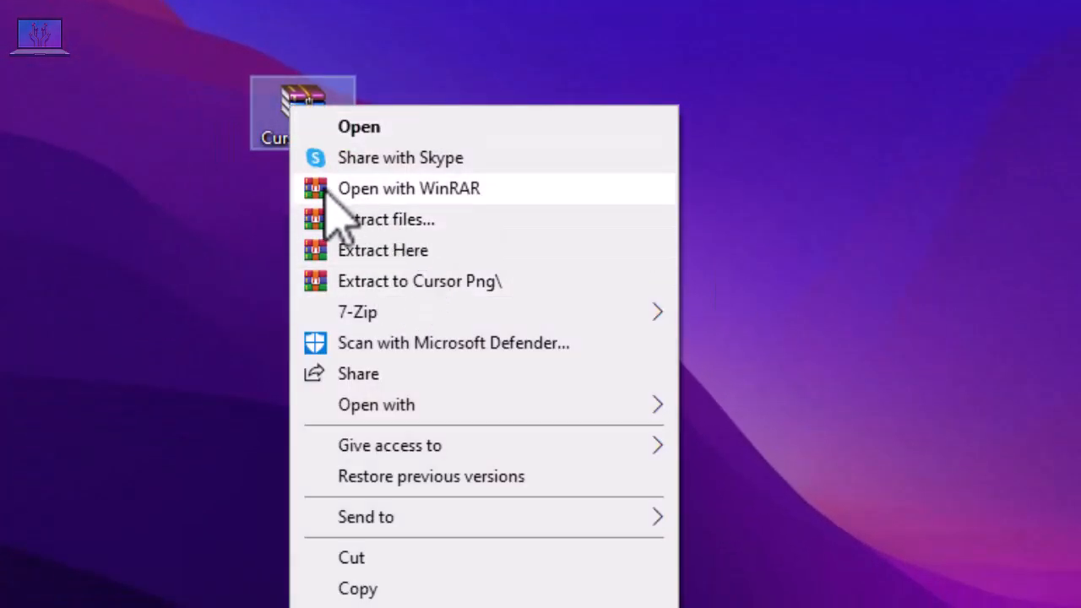
mouse_move(397, 262)
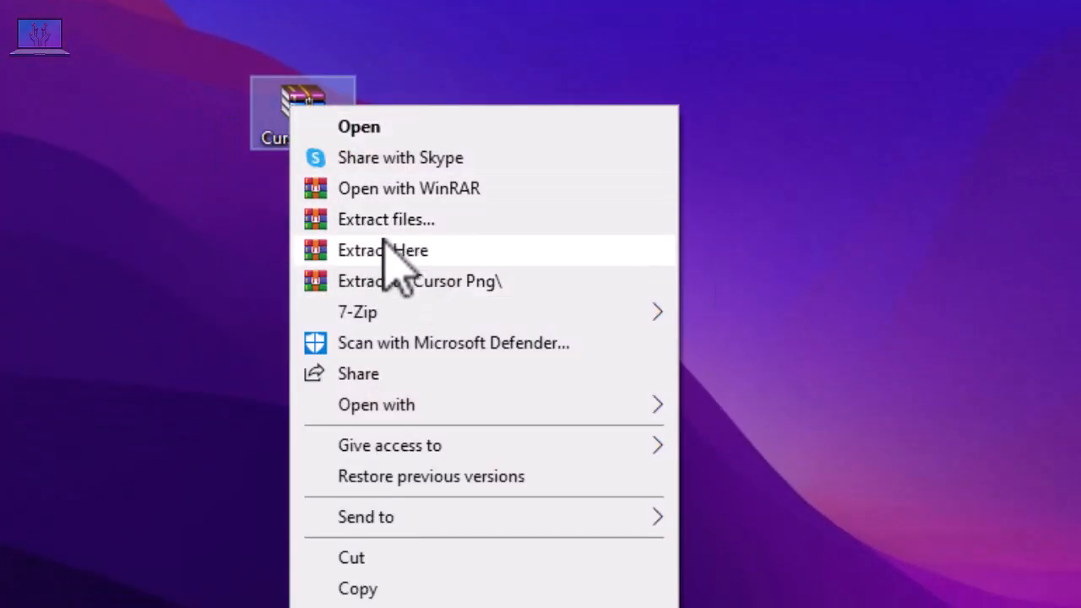
click(382, 250)
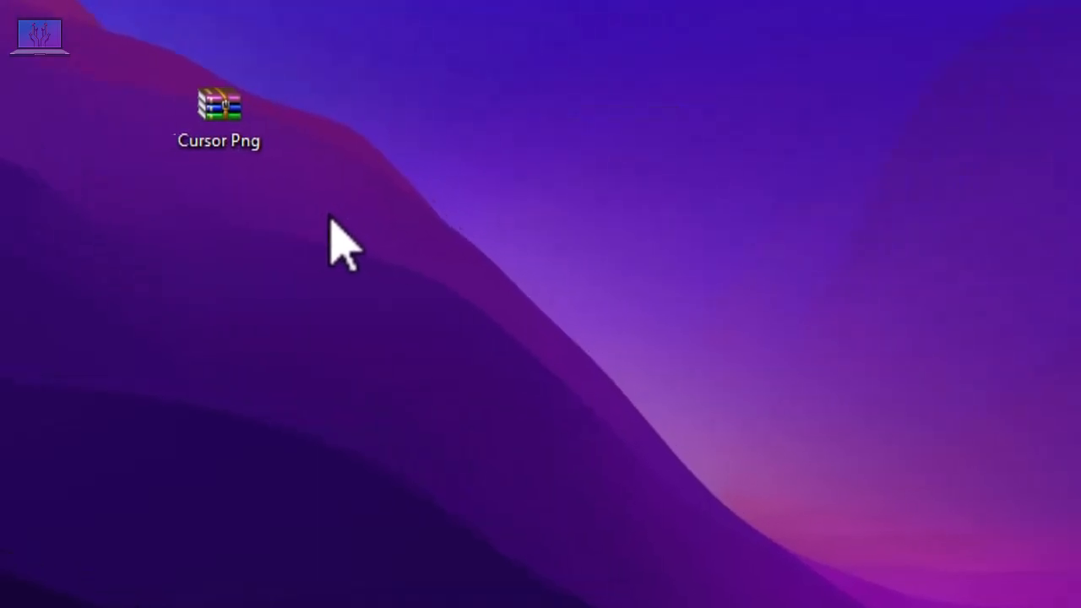
Extract the archive into Desktop\Cursor Png with WinRAR and position the new folder
double_click(218, 103)
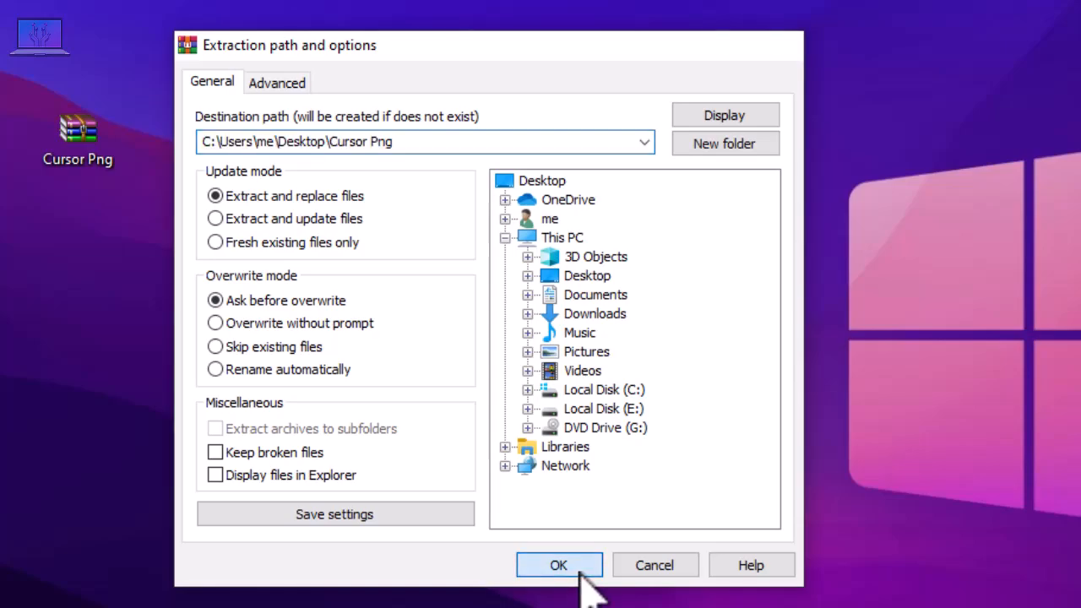
click(557, 564)
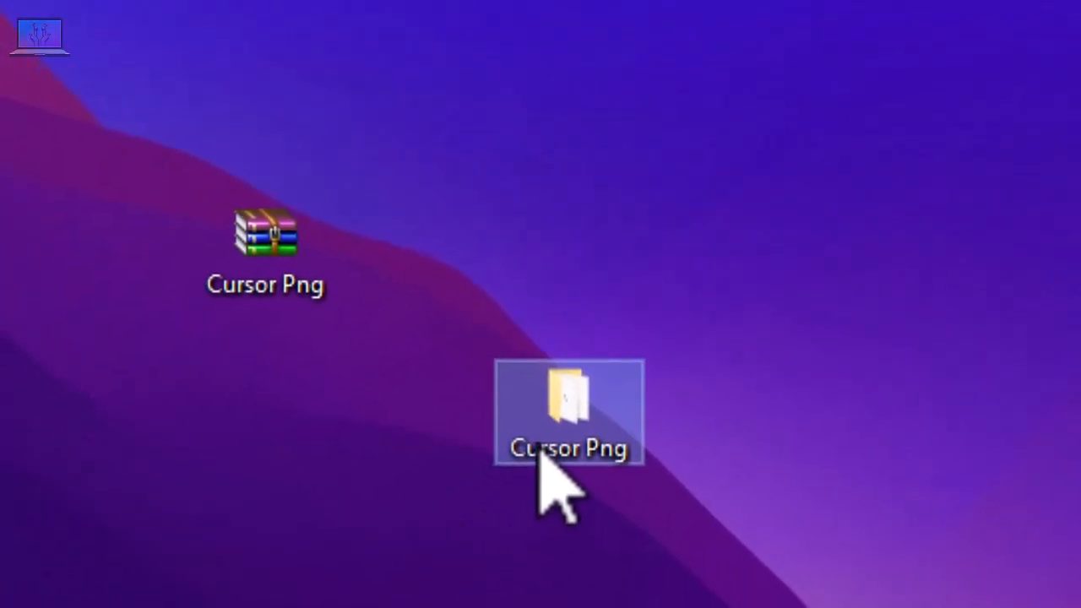
drag(565, 414, 380, 202)
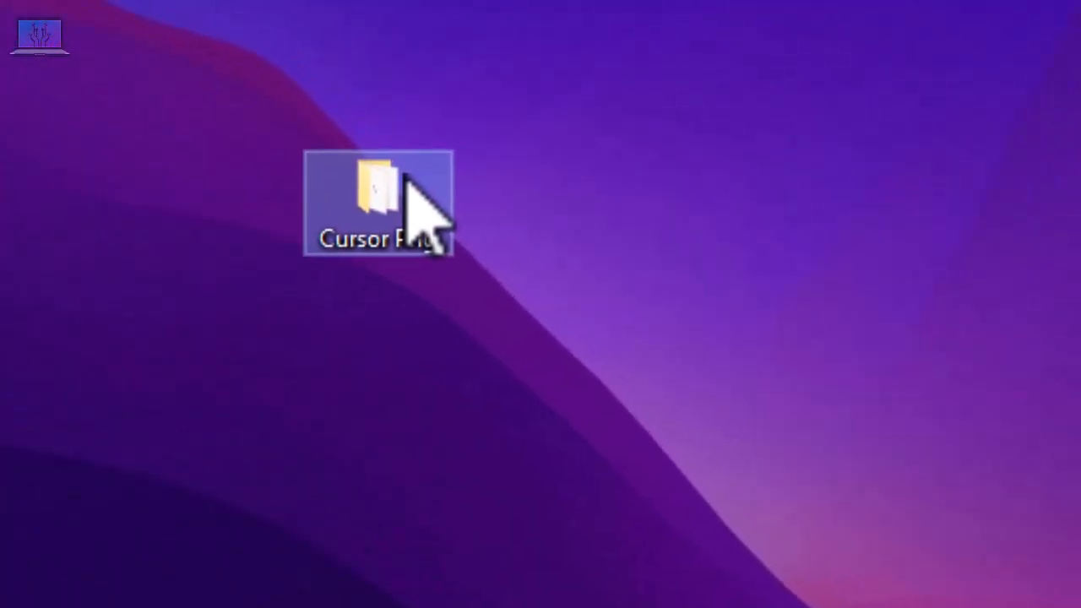
Open the extracted Cursor Png folder and view its readme in Notepad
double_click(378, 194)
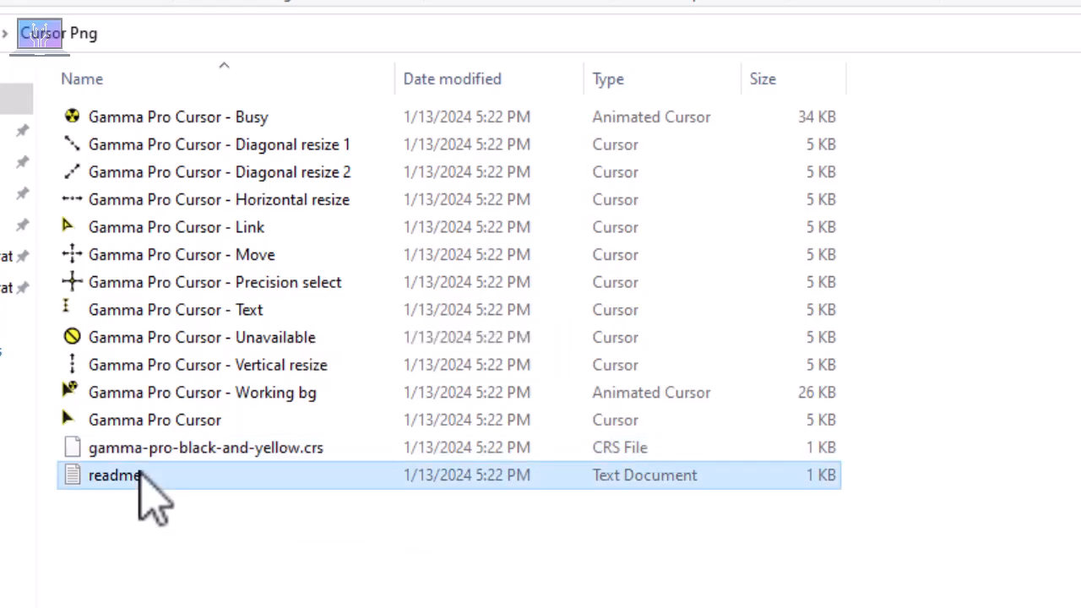
double_click(115, 474)
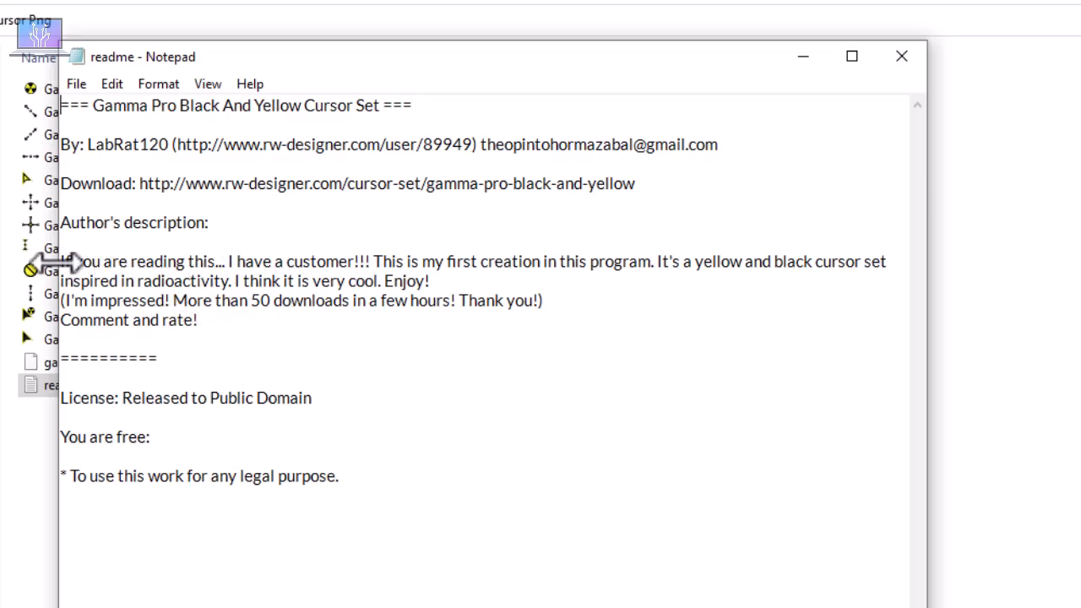
mouse_move(397, 270)
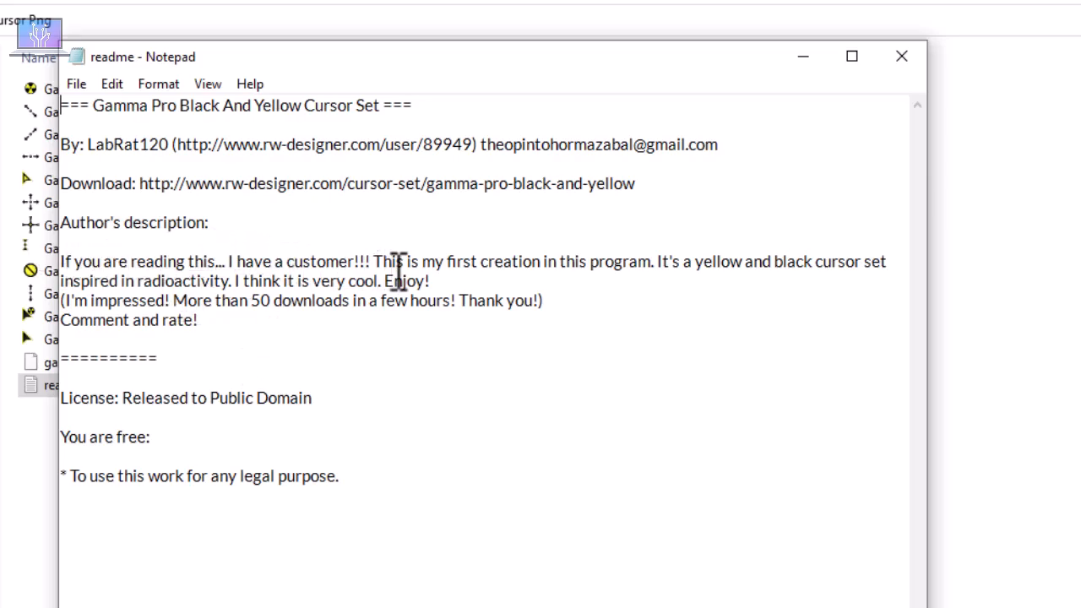
mouse_move(675, 280)
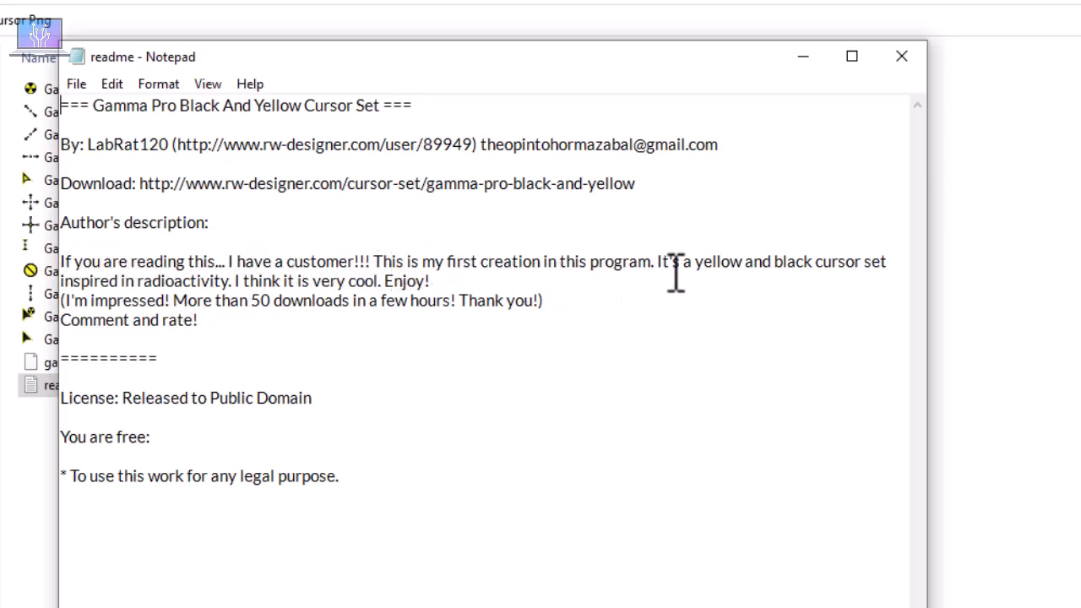
mouse_move(836, 261)
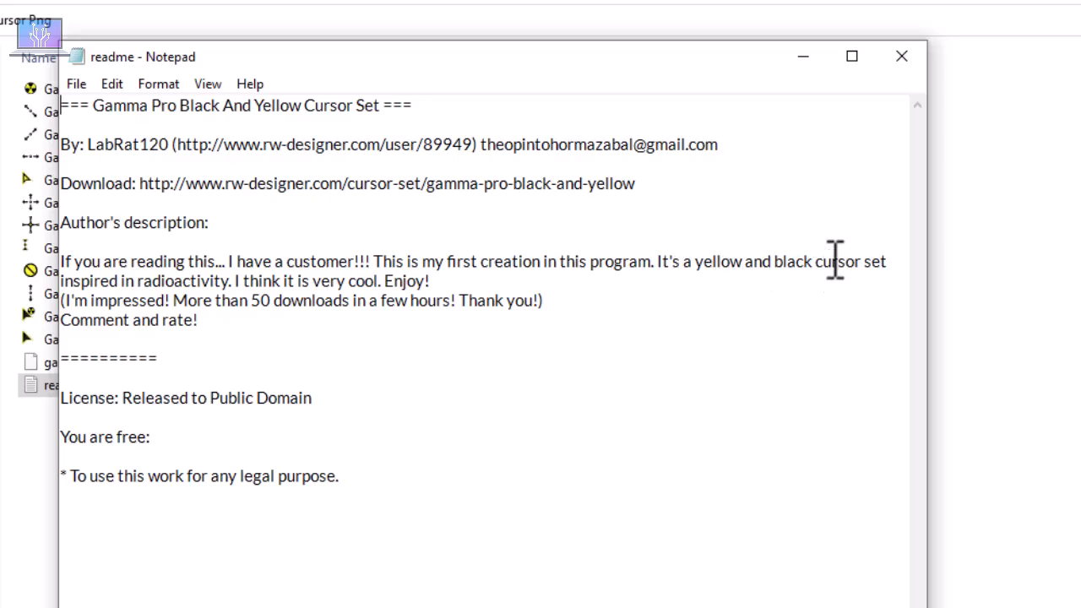
mouse_move(165, 287)
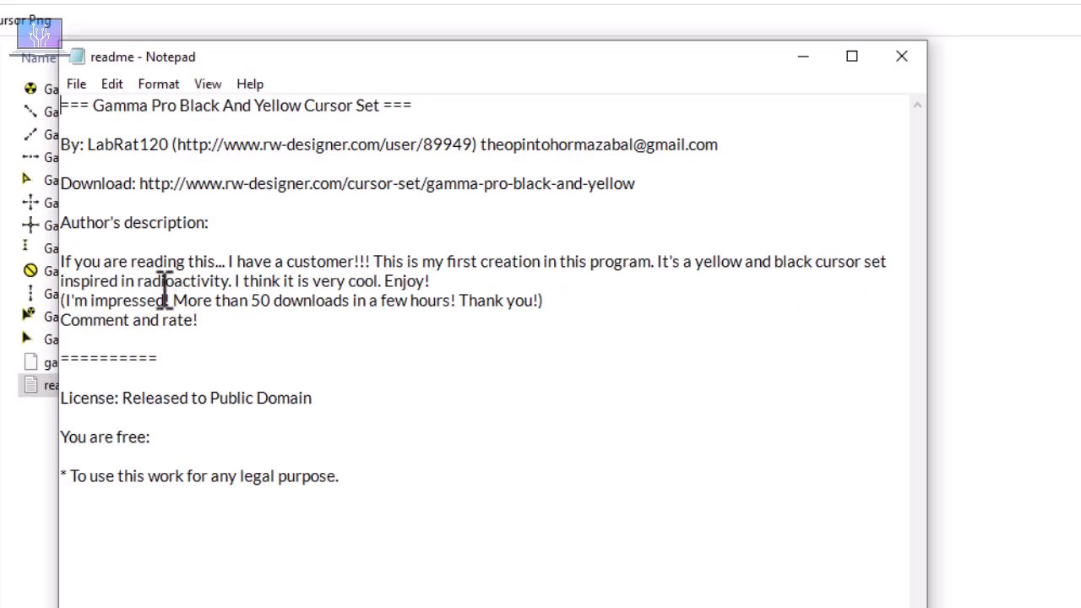
mouse_move(341, 301)
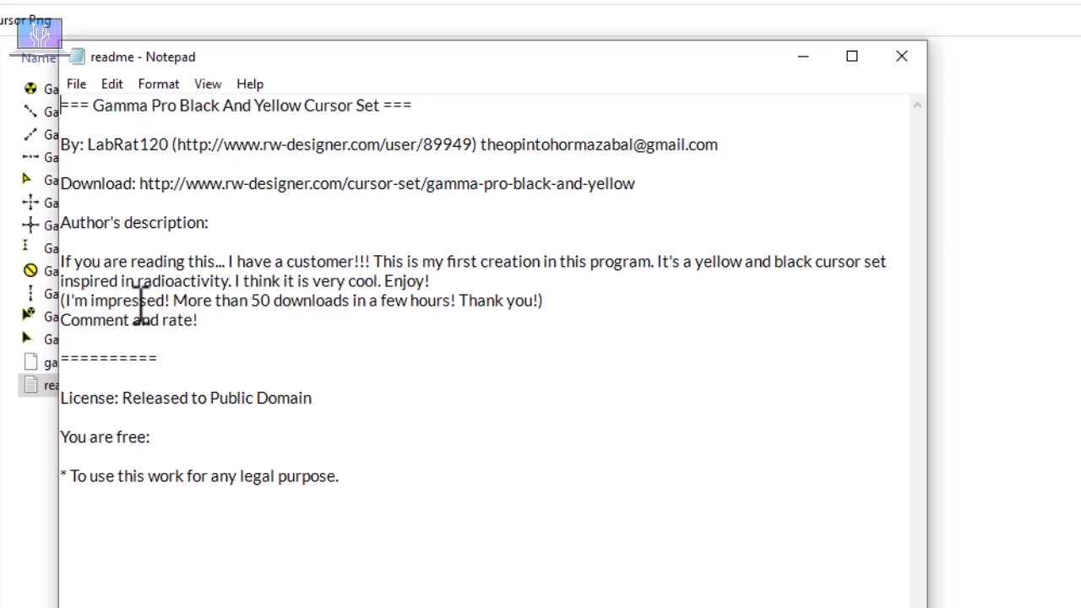
mouse_move(256, 304)
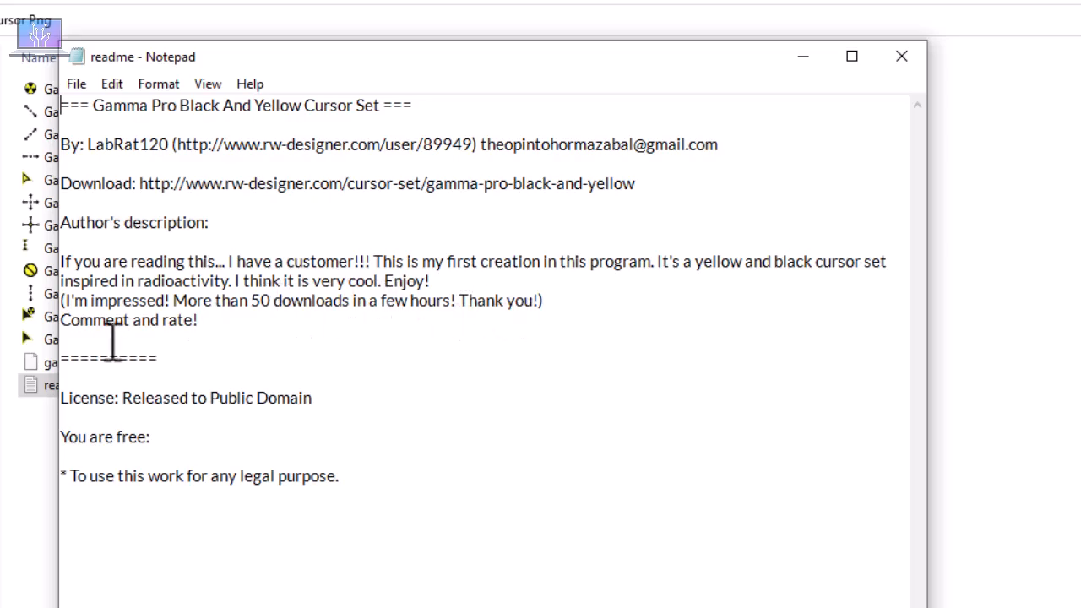
mouse_move(831, 84)
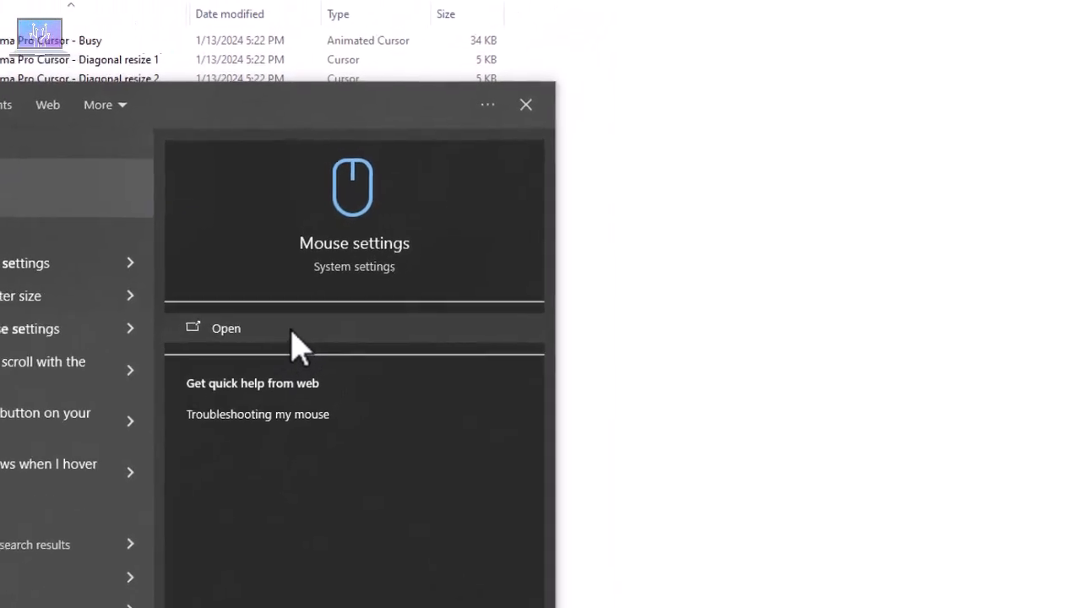
Open Mouse settings and its additional mouse options to reach Mouse Properties
click(226, 328)
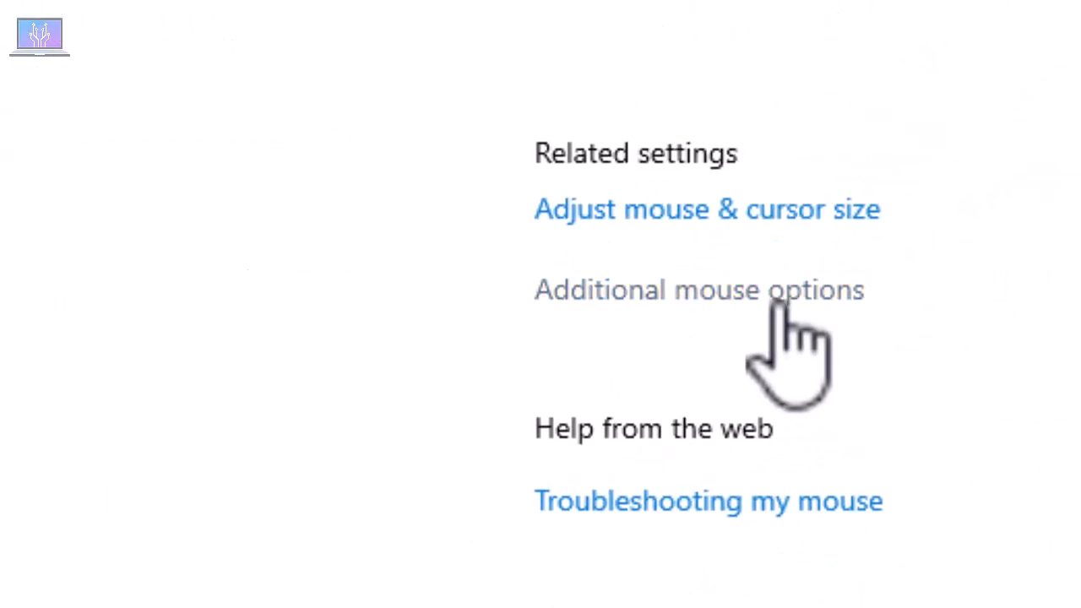
click(699, 290)
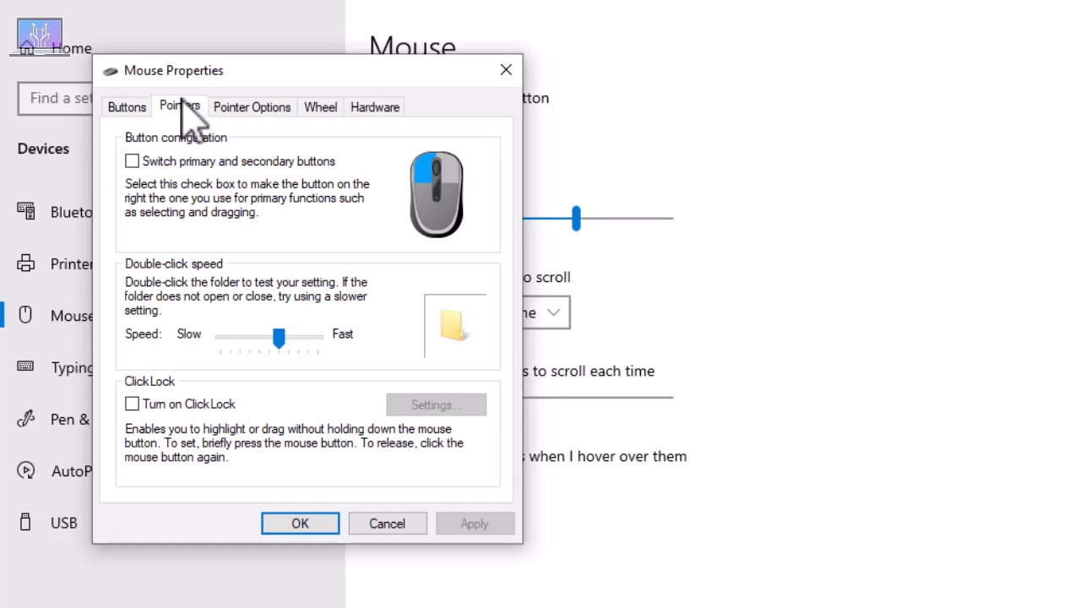
On the Pointers page, try Windows Black, then apply the Windows Default scheme
click(179, 106)
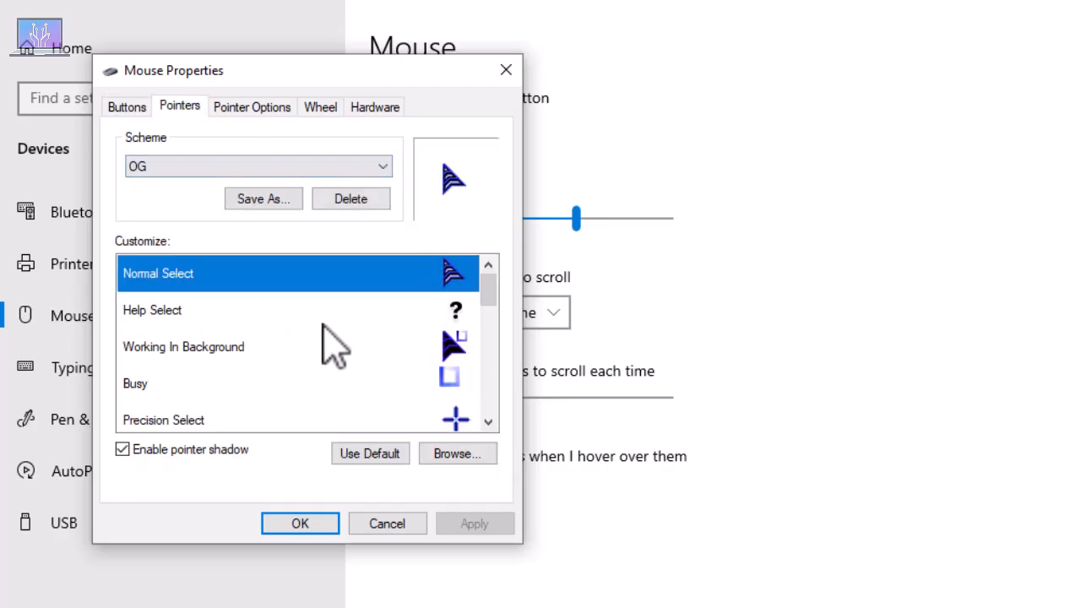
mouse_move(439, 338)
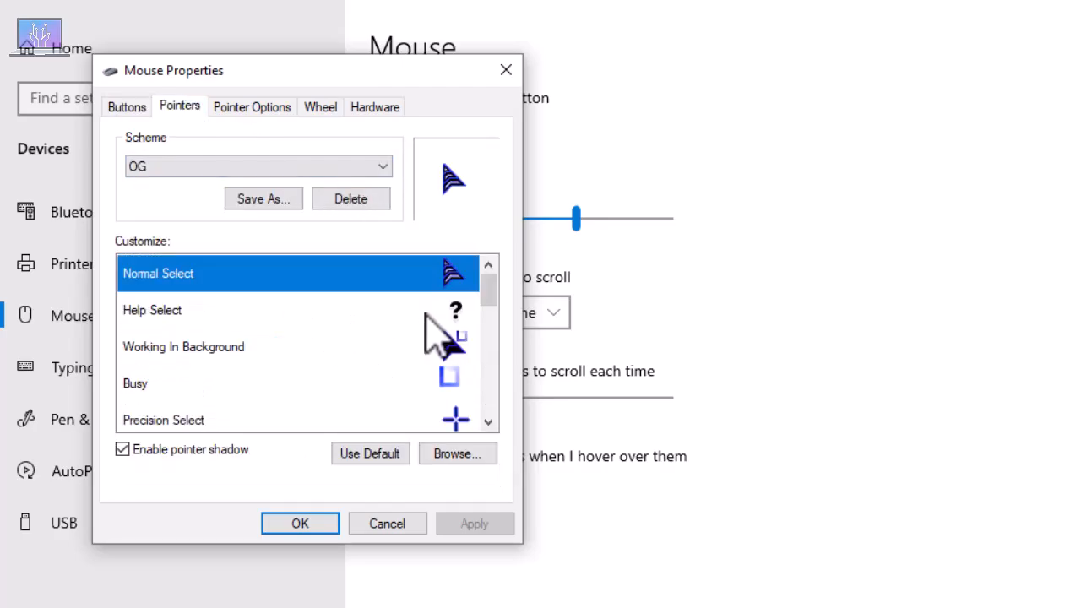
click(257, 167)
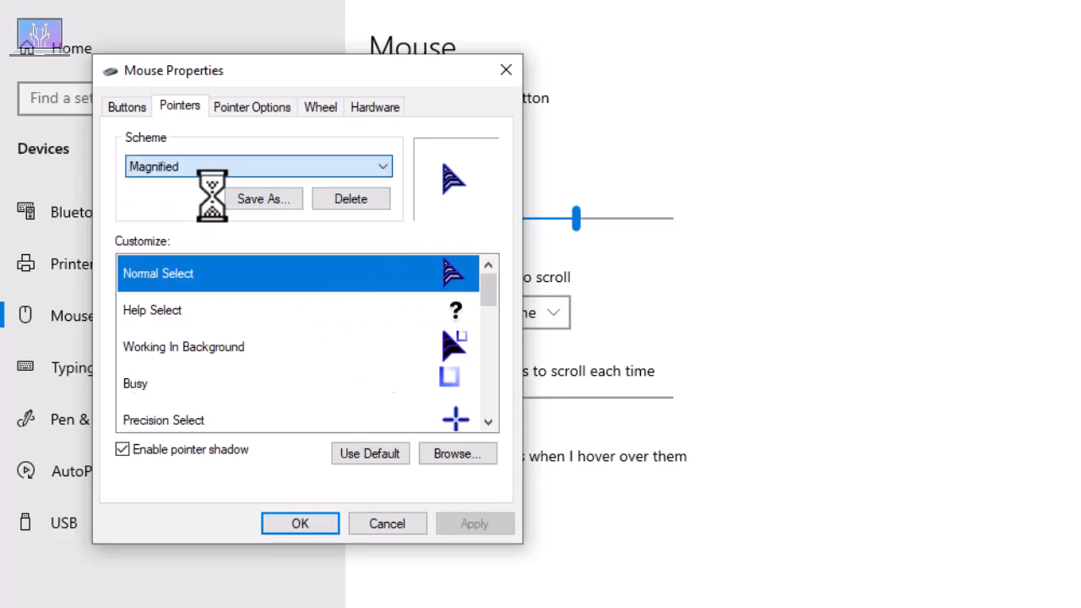
click(257, 167)
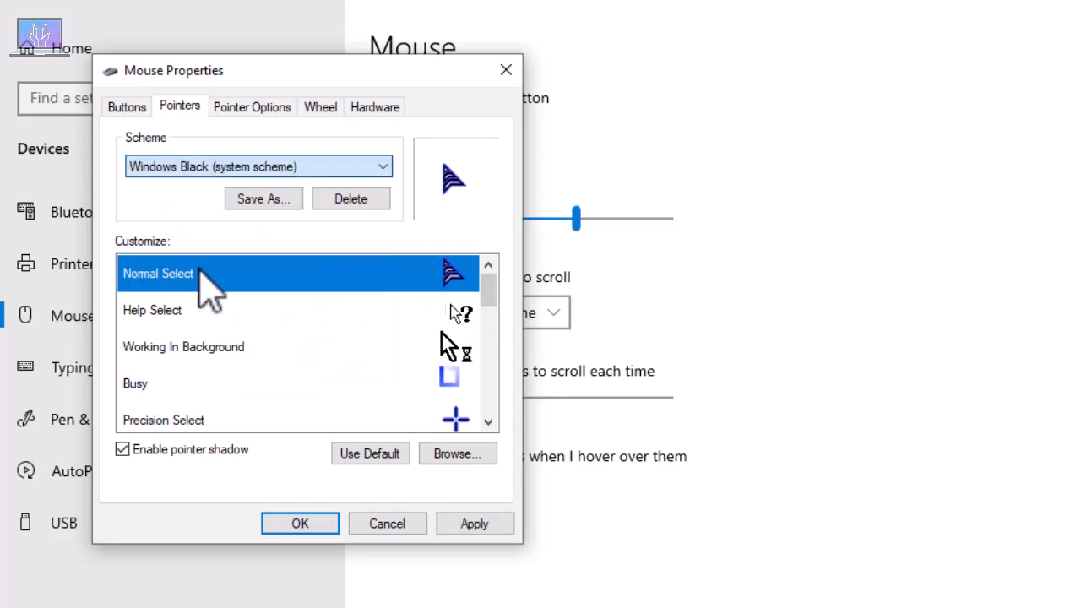
click(381, 168)
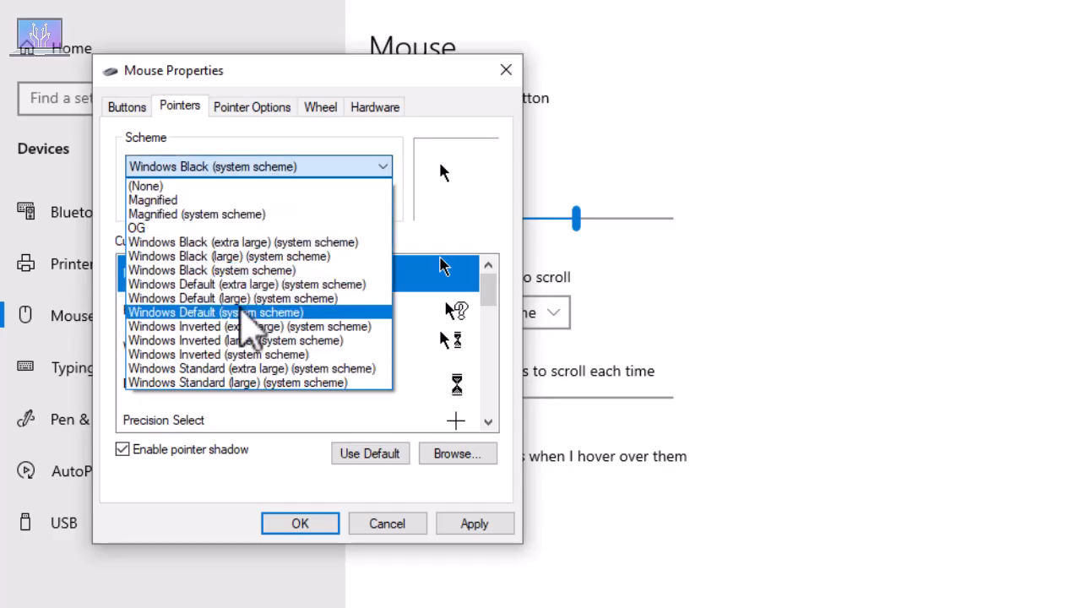
click(214, 310)
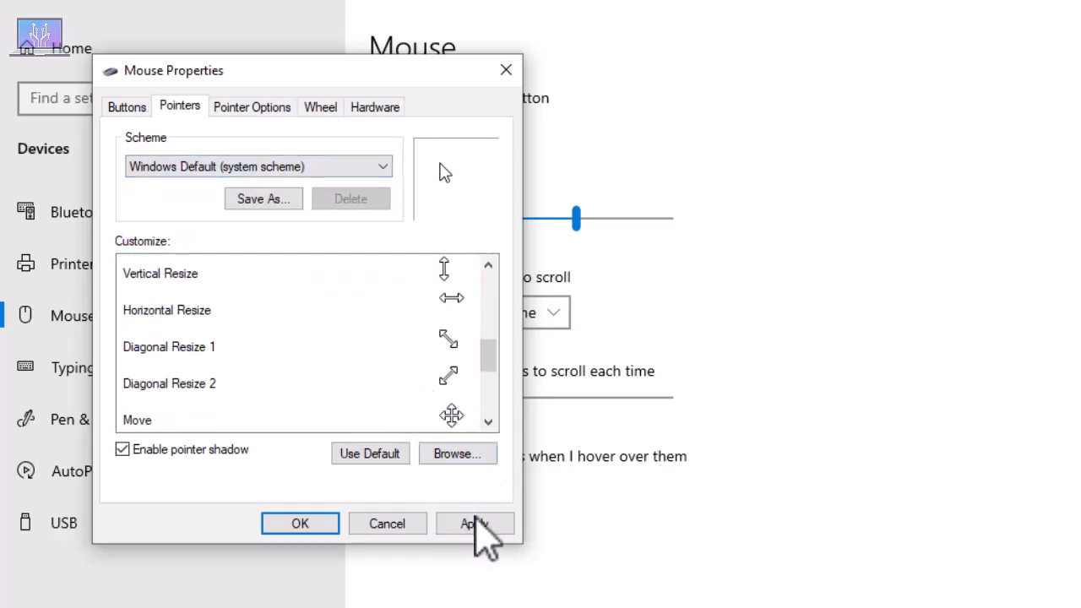
click(475, 523)
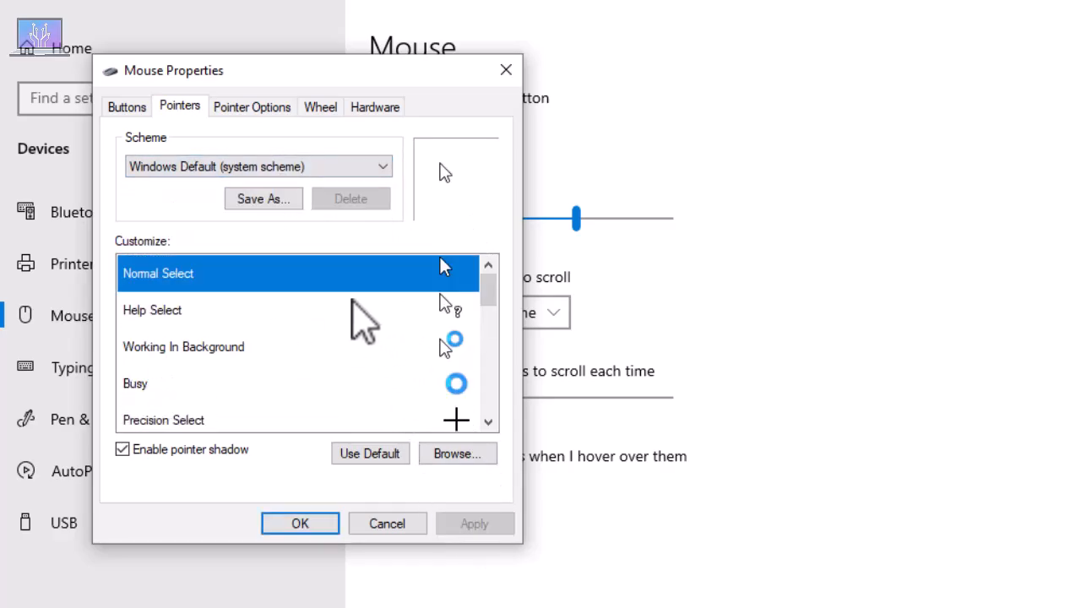
Switch the pointer scheme to (None), leaving it unapplied
click(382, 167)
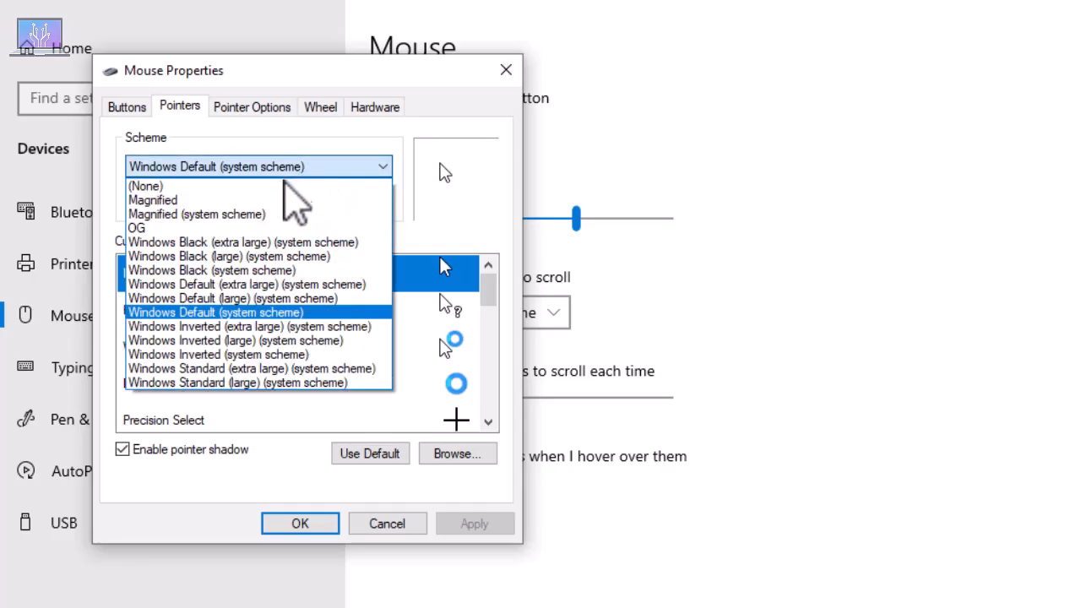
click(145, 186)
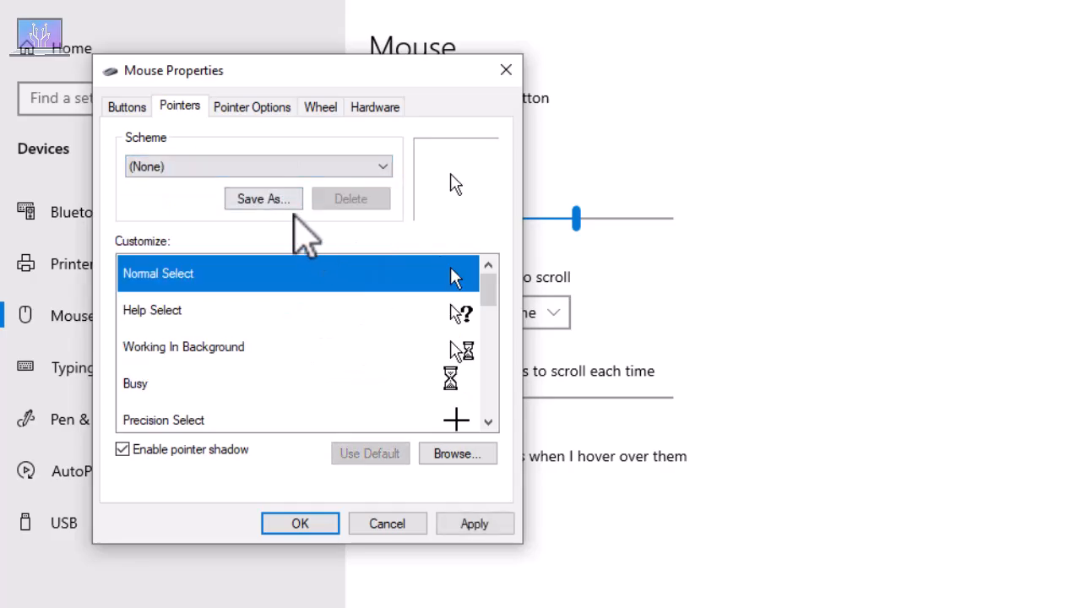
mouse_move(458, 453)
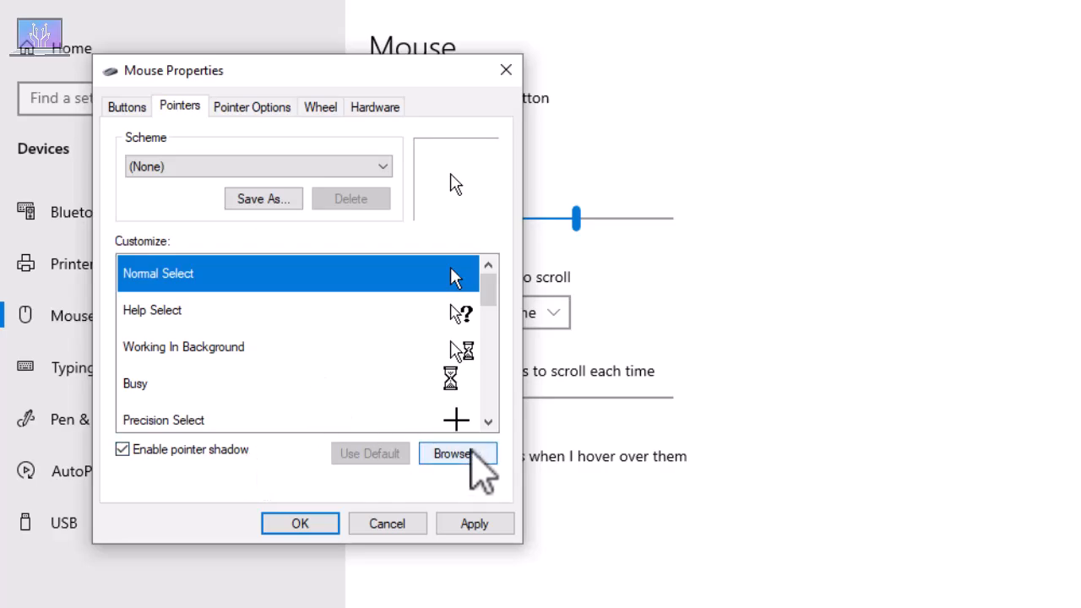
Browse for the Normal Select cursor, navigating from the system cursors folder to Desktop > Cursor Png
click(458, 453)
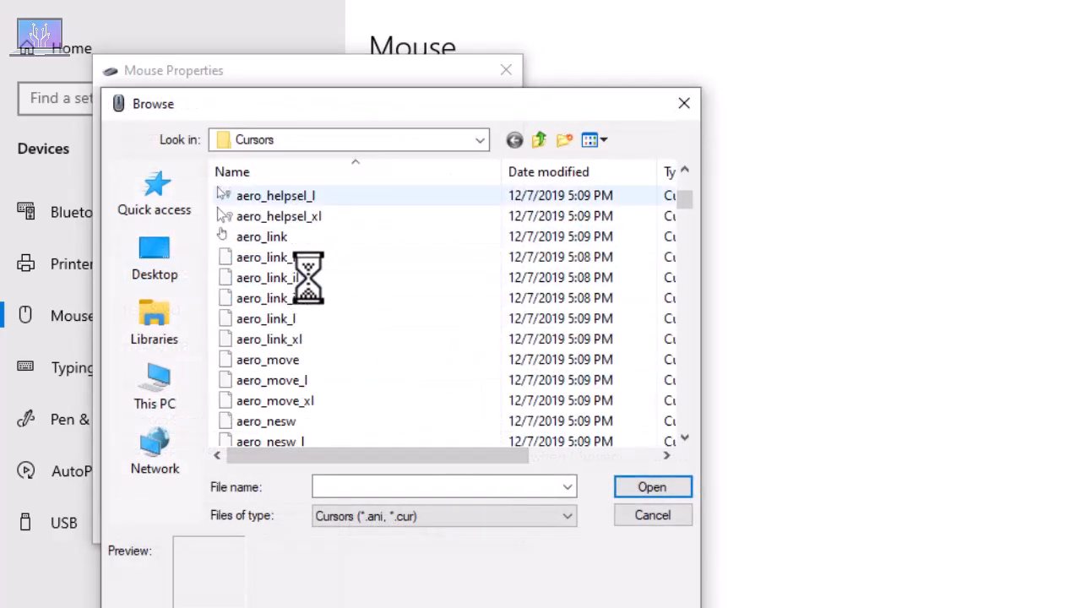
click(153, 385)
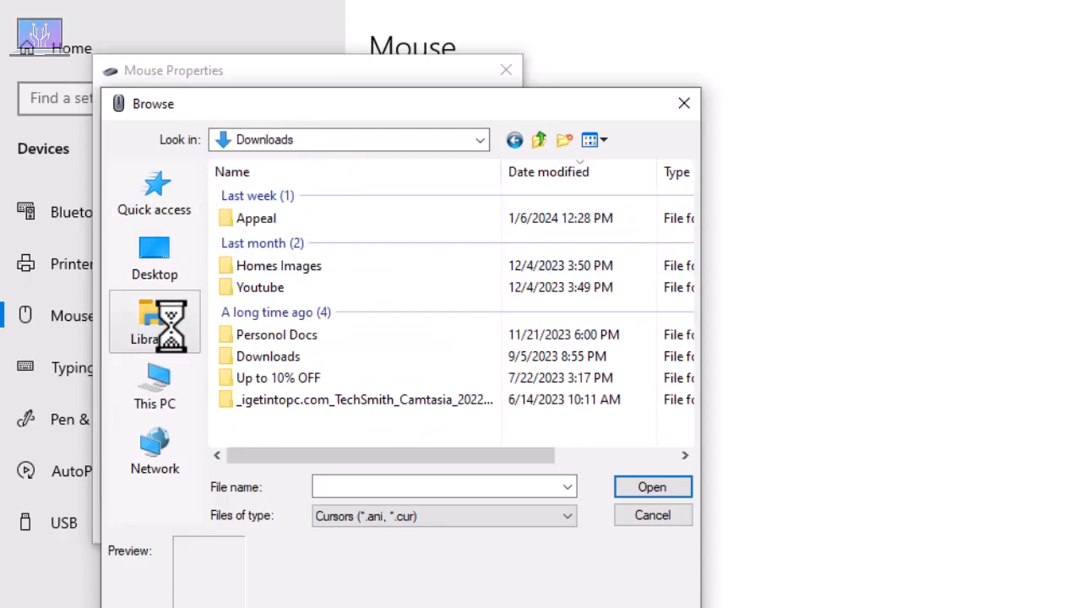
click(155, 253)
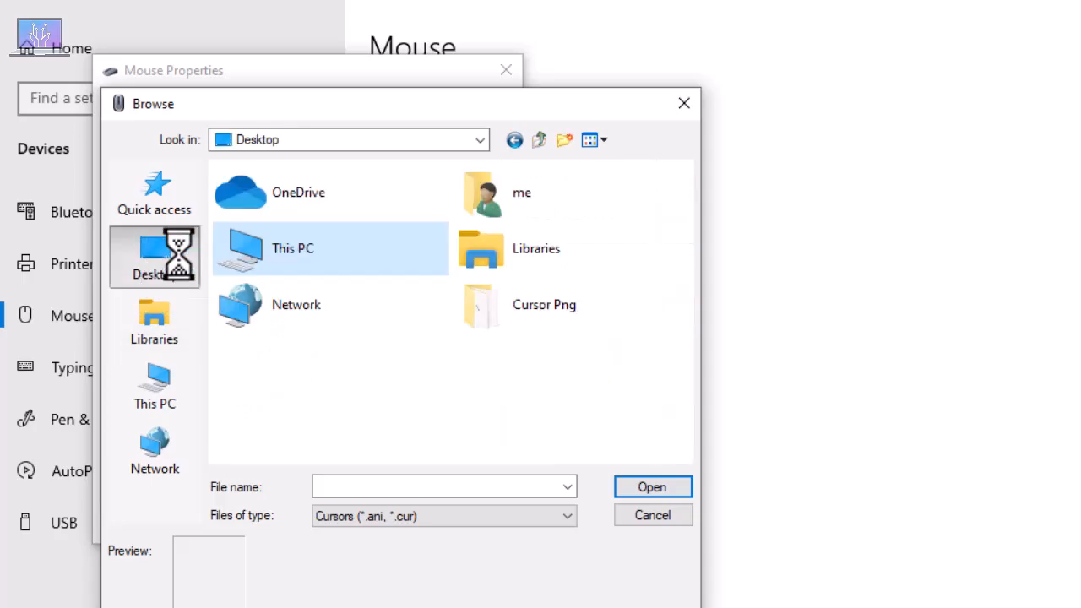
double_click(543, 304)
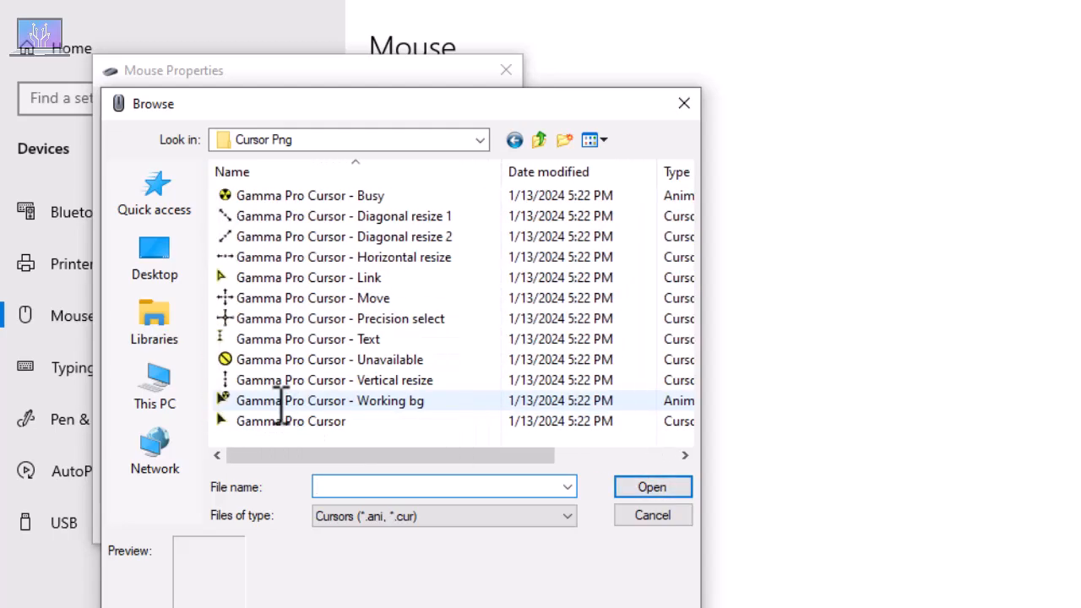
mouse_move(290, 420)
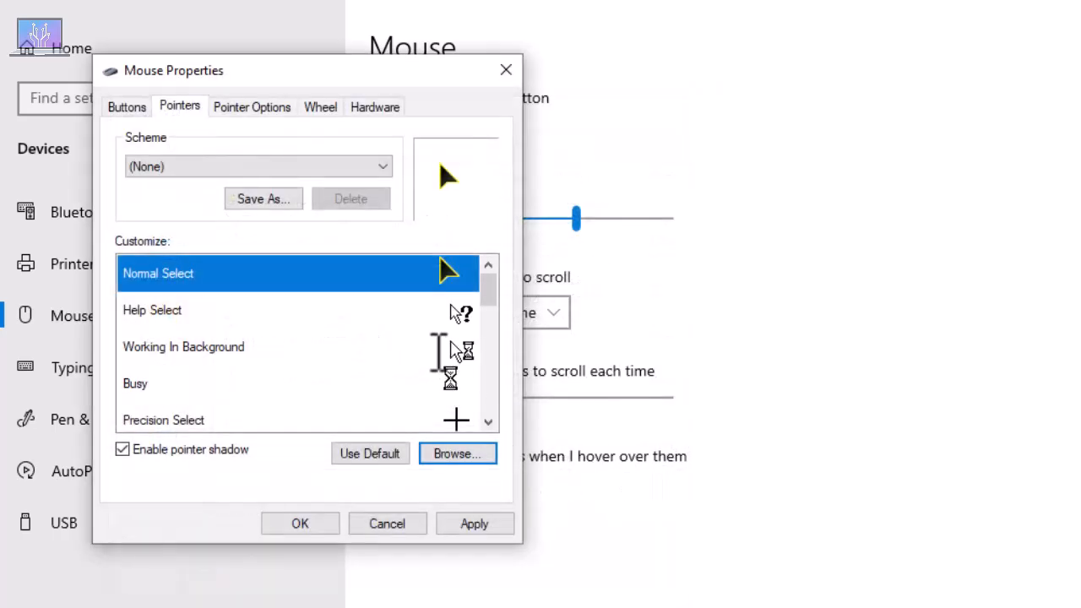
Assign Gamma Pro cursors to the Help Select and Busy pointer roles from the Cursor Png folder
click(253, 311)
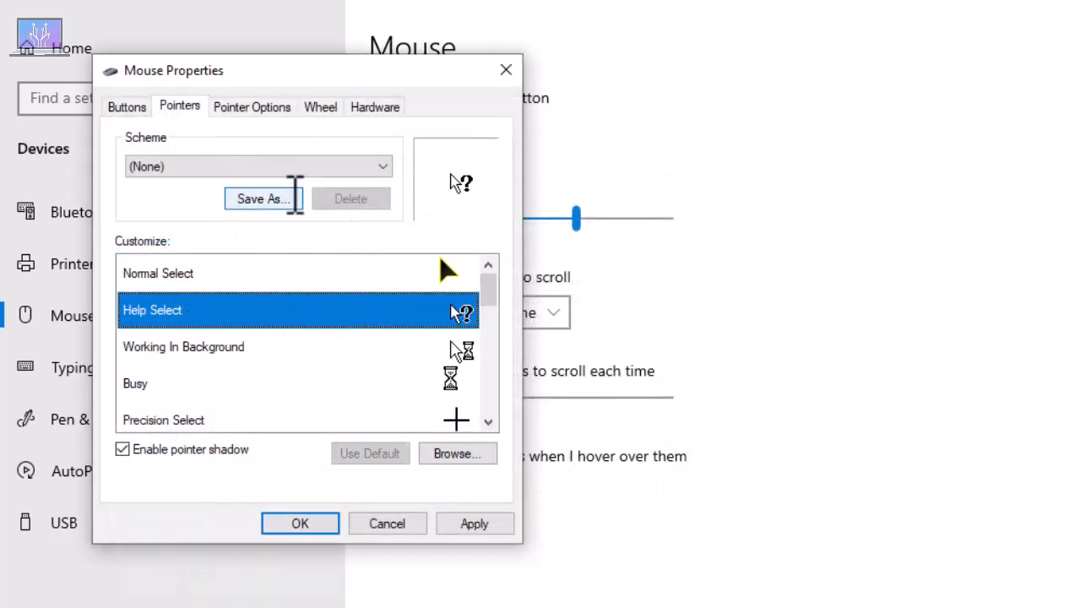
click(456, 453)
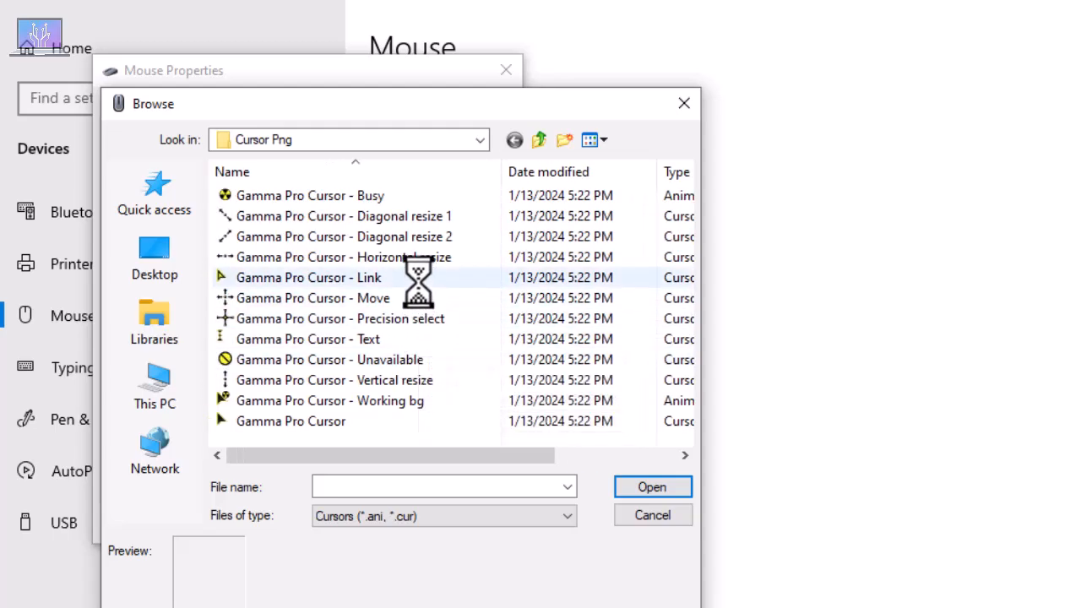
mouse_move(396, 236)
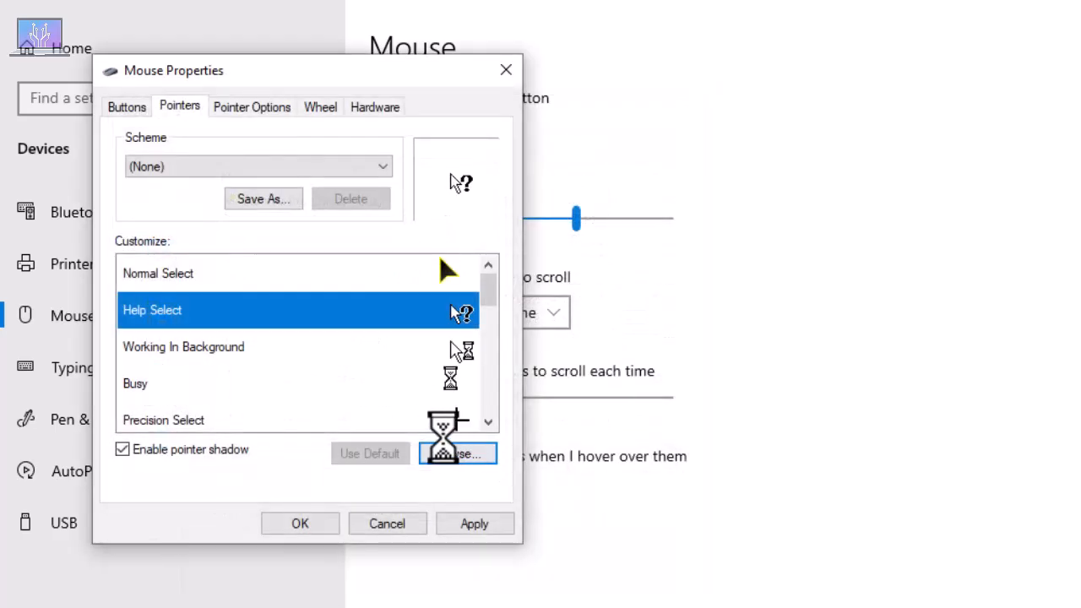
click(457, 452)
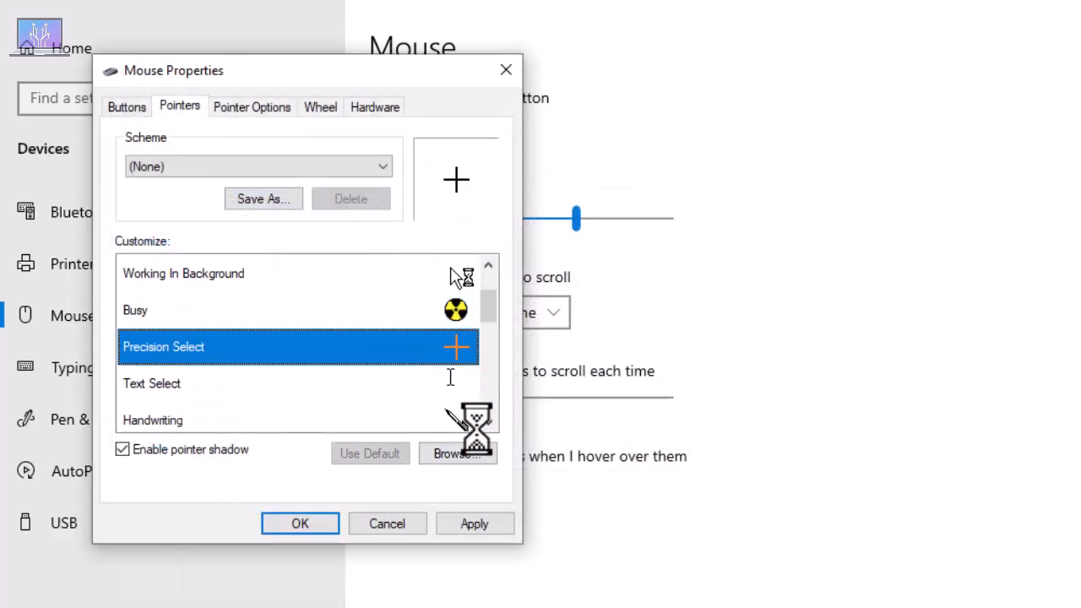
Assign the Gamma Pro precision-select and Text cursor files to the Precision Select and Text Select roles
click(456, 452)
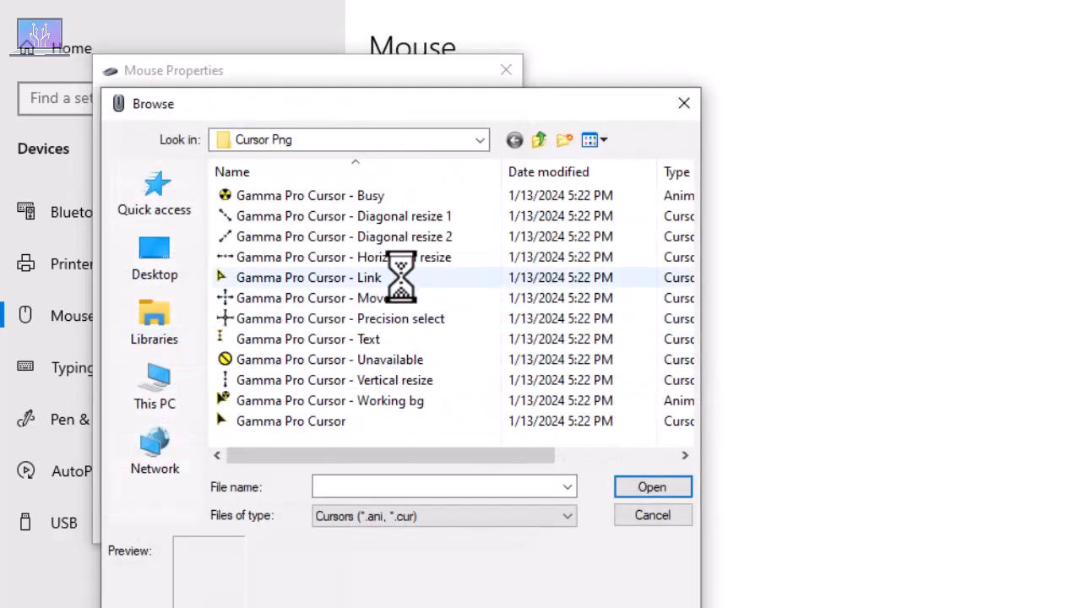
click(651, 513)
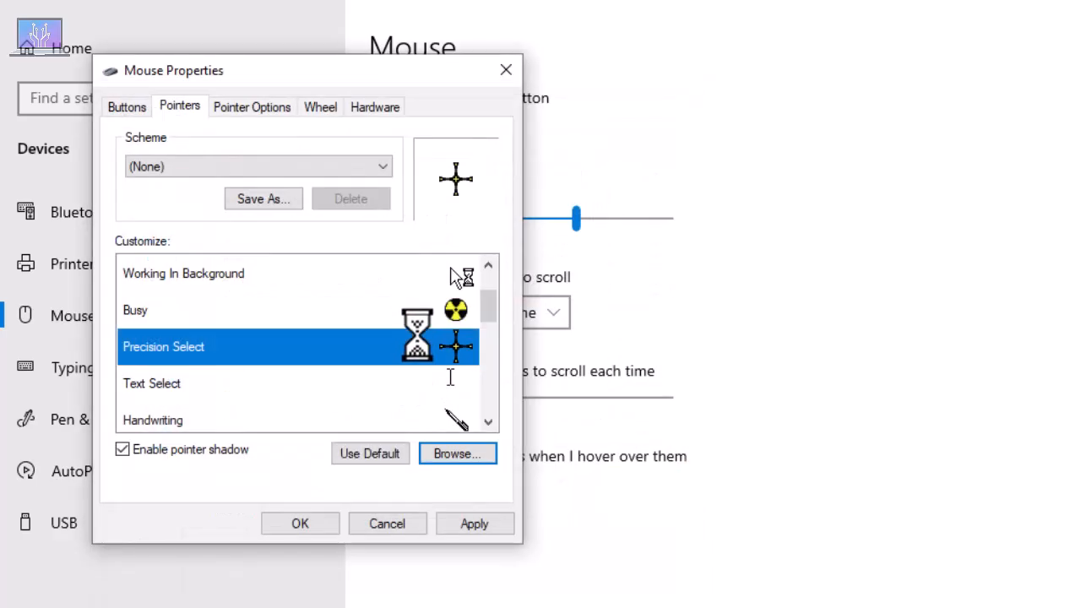
click(458, 453)
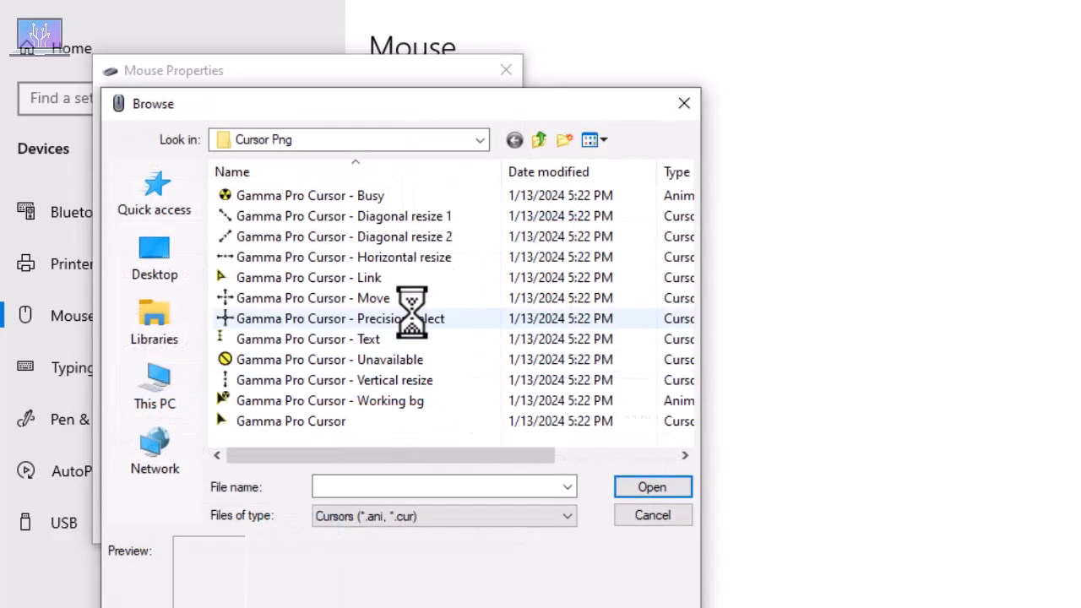
click(307, 337)
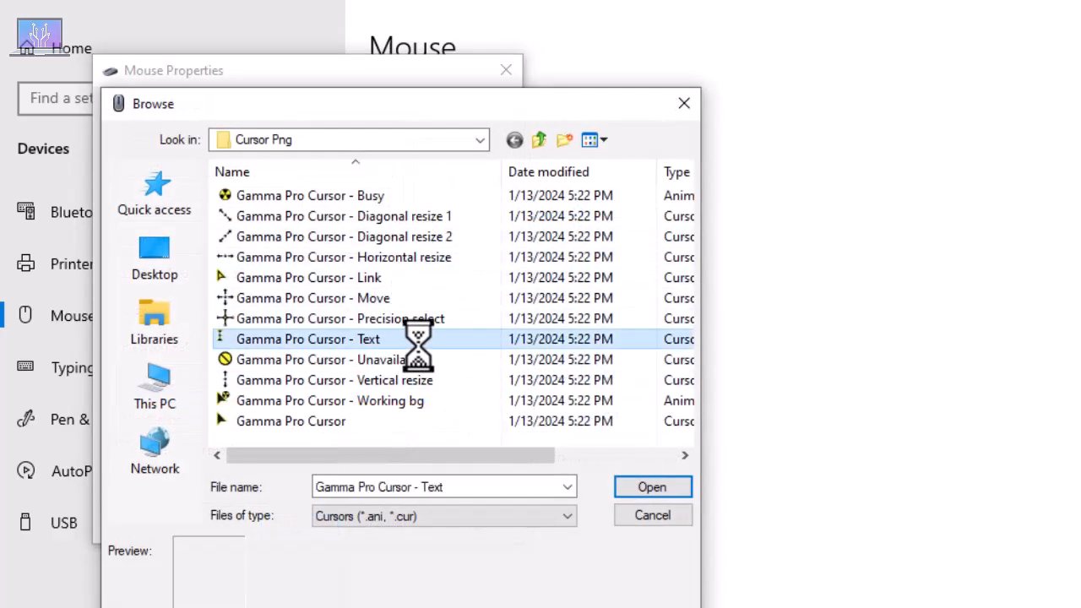
click(652, 486)
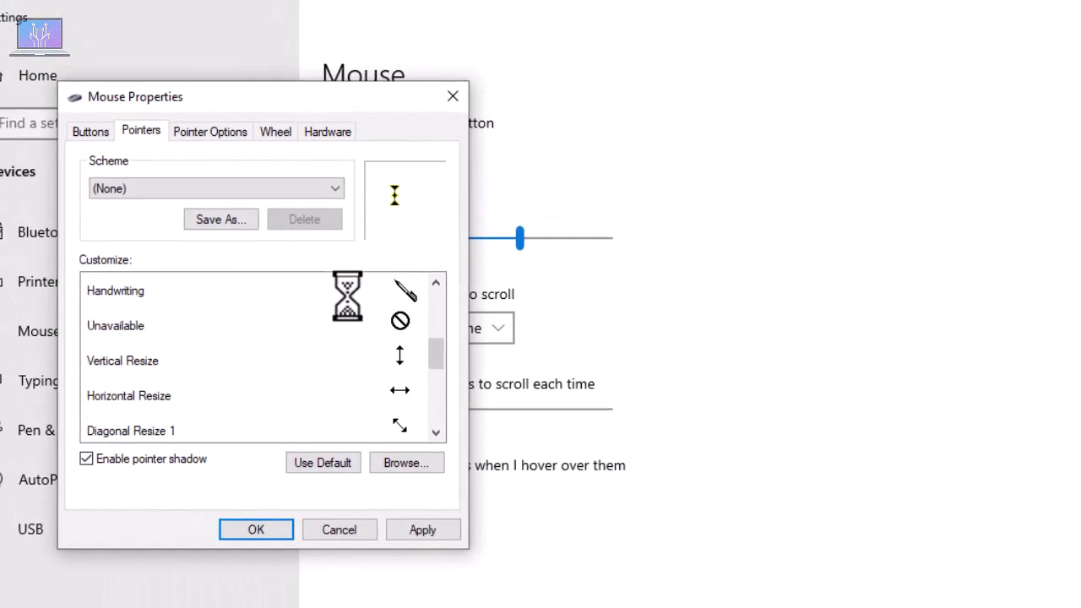
scroll(up, 3)
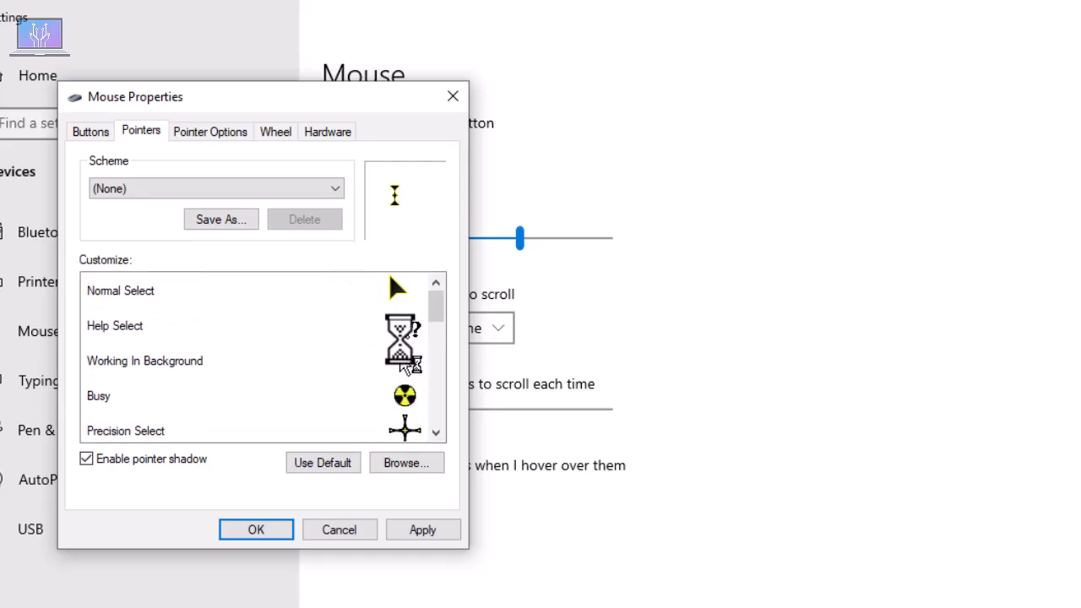